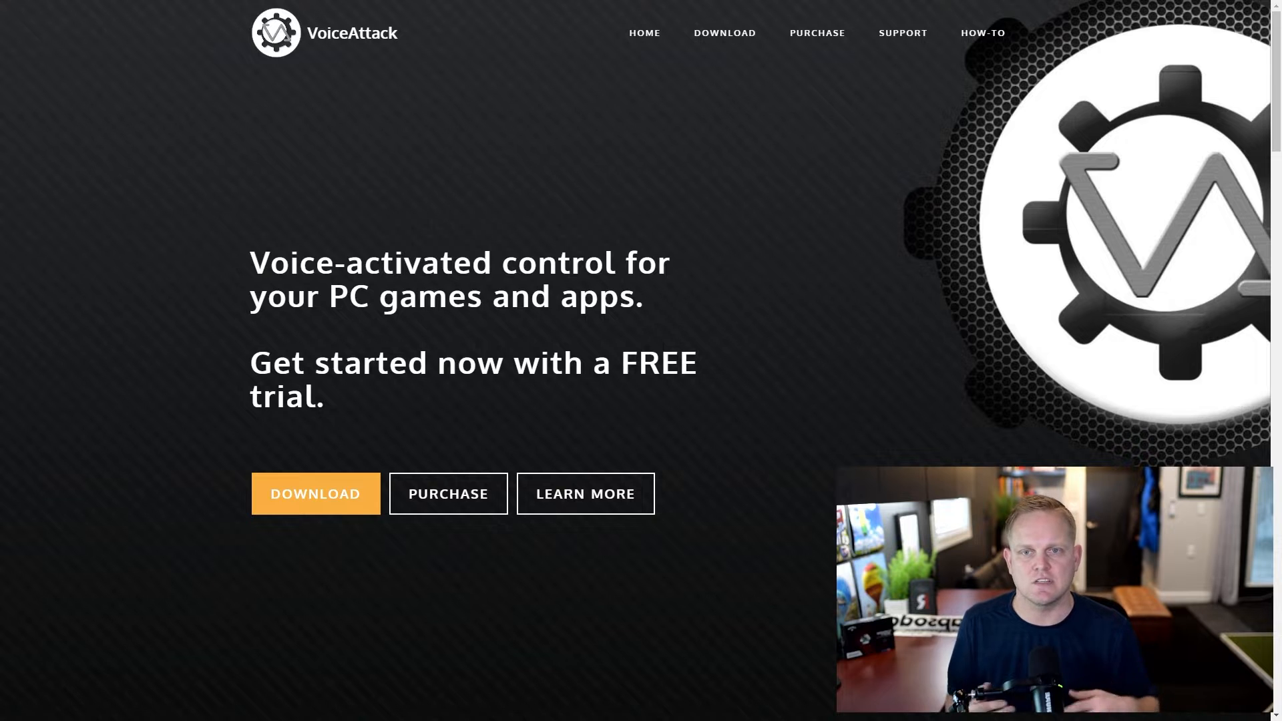
pyautogui.moveTo(960, 346)
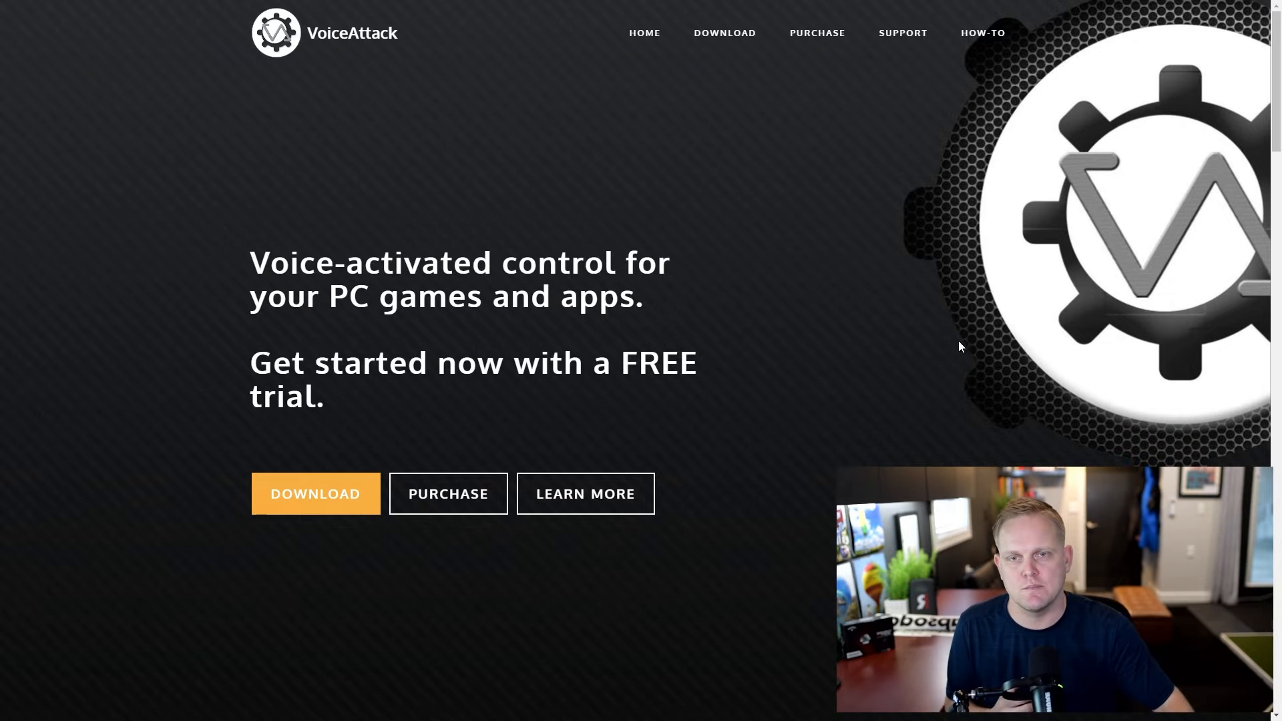
# Scroll the VoiceAttack homepage down to the 'Get VoiceAttack v1.12' download section.
pyautogui.scroll(-3)
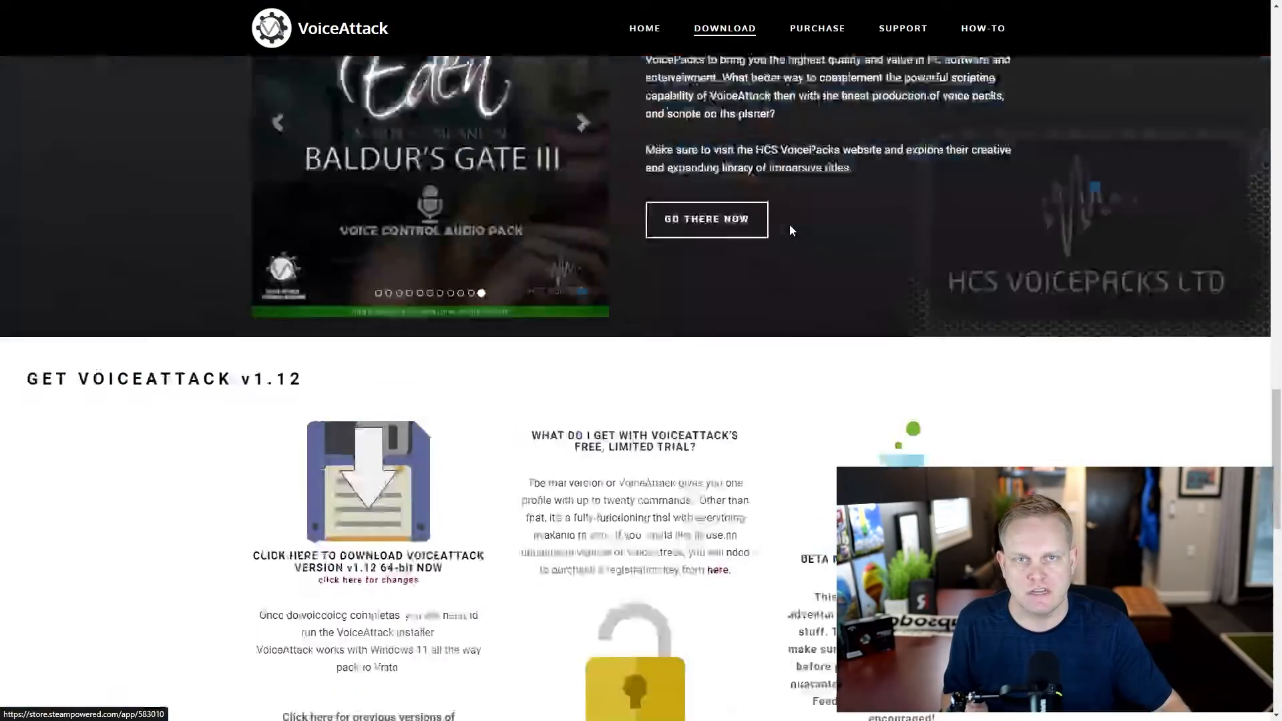
# Download the latest VoiceAttack v1.12 installer from the download page.
pyautogui.scroll(-3)
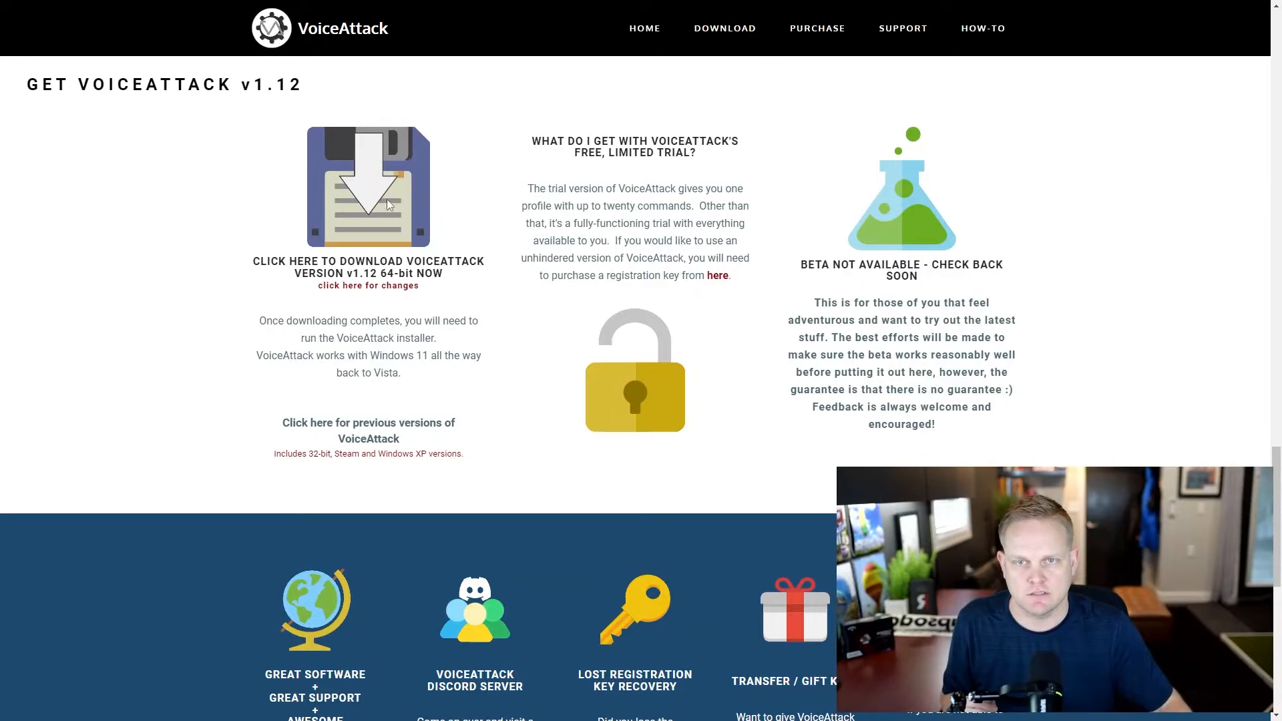
pyautogui.click(368, 187)
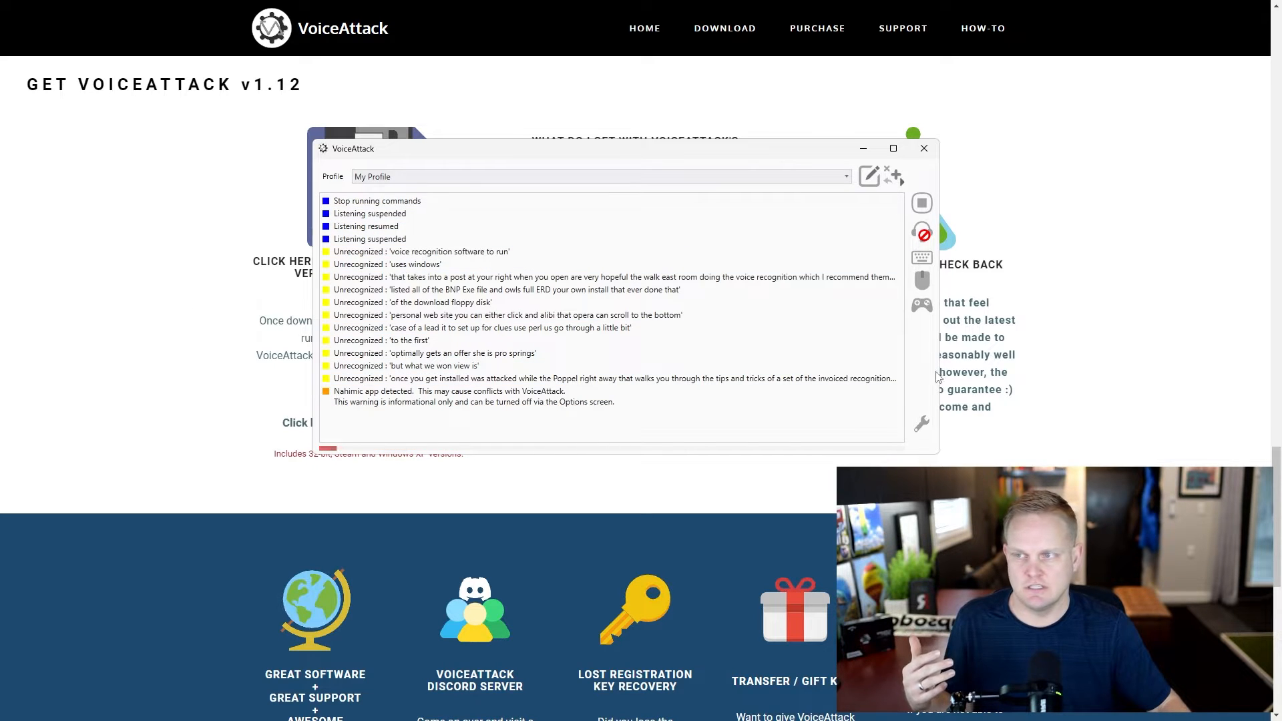
pyautogui.moveTo(921, 232)
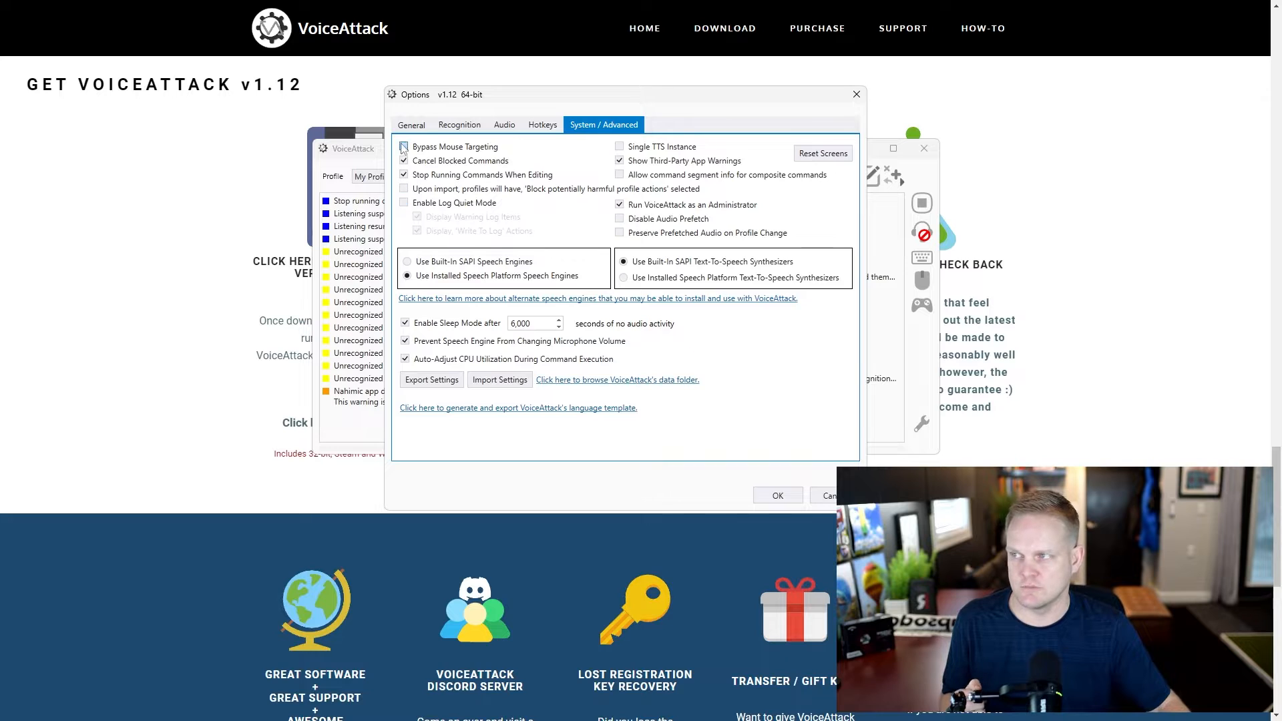
# Move through the General tab to the Recognition settings to view speech engines.
pyautogui.click(412, 124)
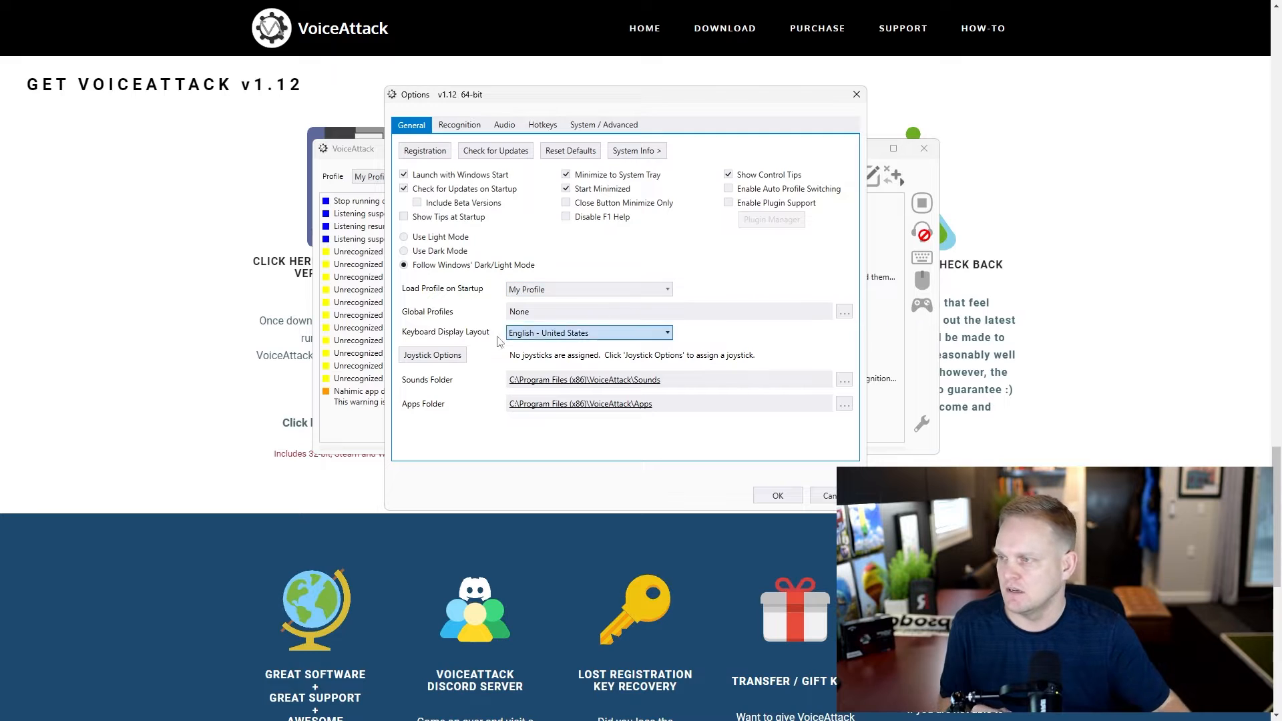
pyautogui.click(459, 124)
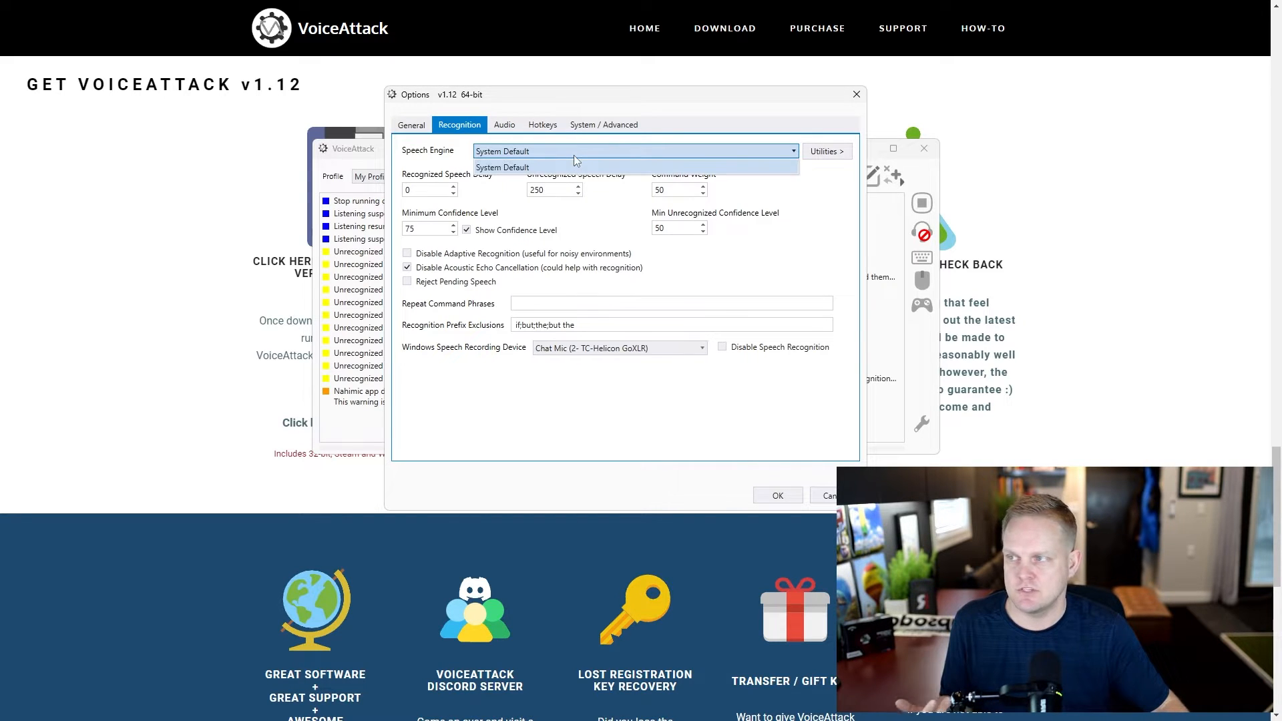
pyautogui.click(502, 167)
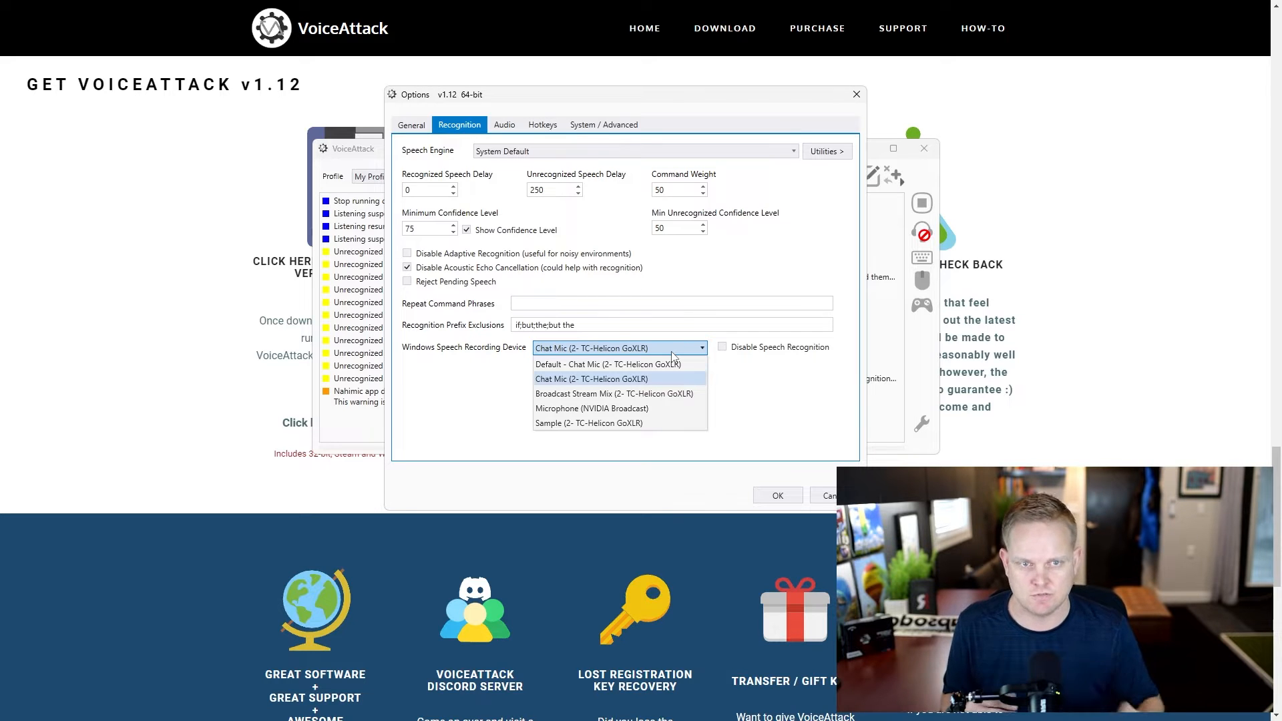
pyautogui.click(590, 379)
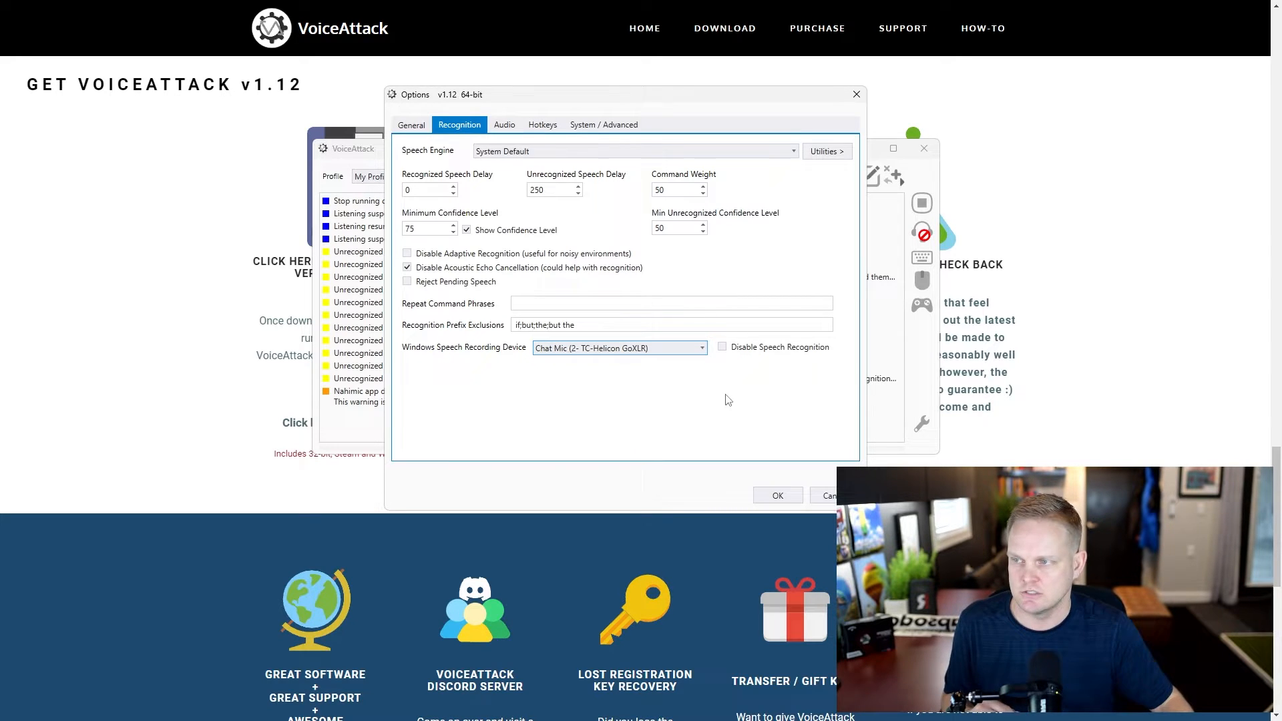
pyautogui.moveTo(544, 700)
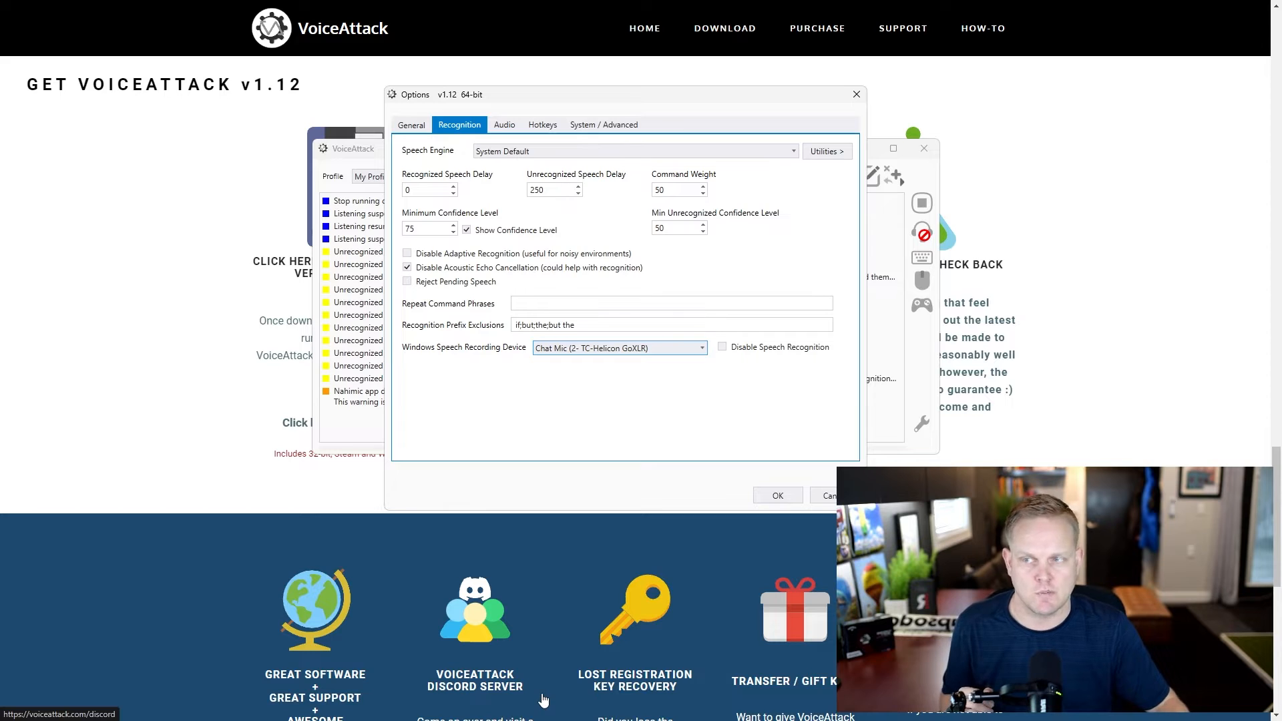
pyautogui.moveTo(505, 124)
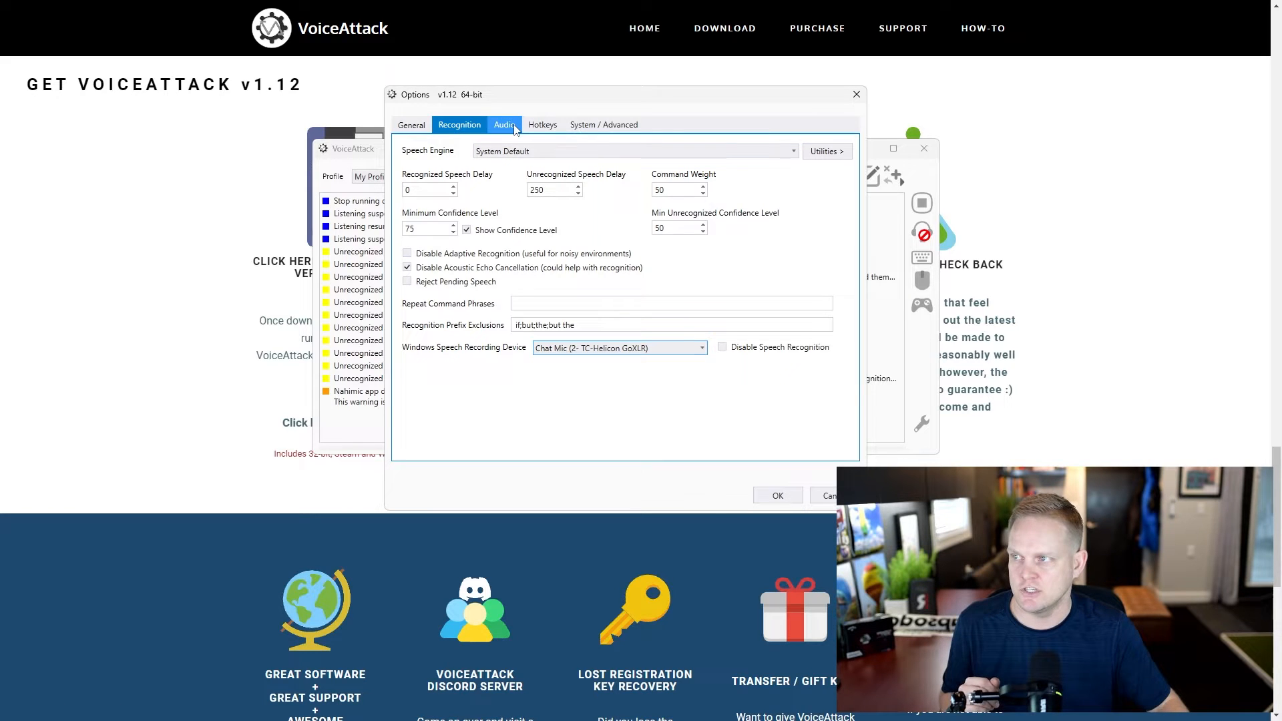
pyautogui.click(504, 124)
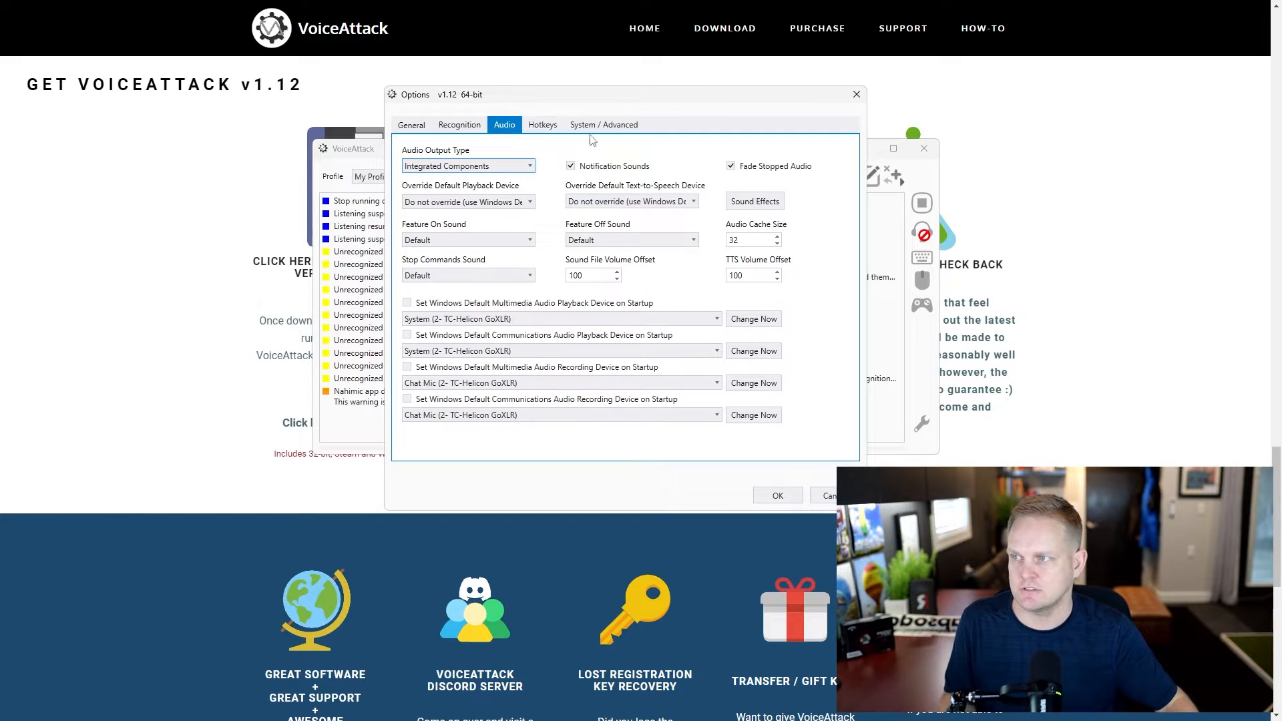
pyautogui.click(542, 124)
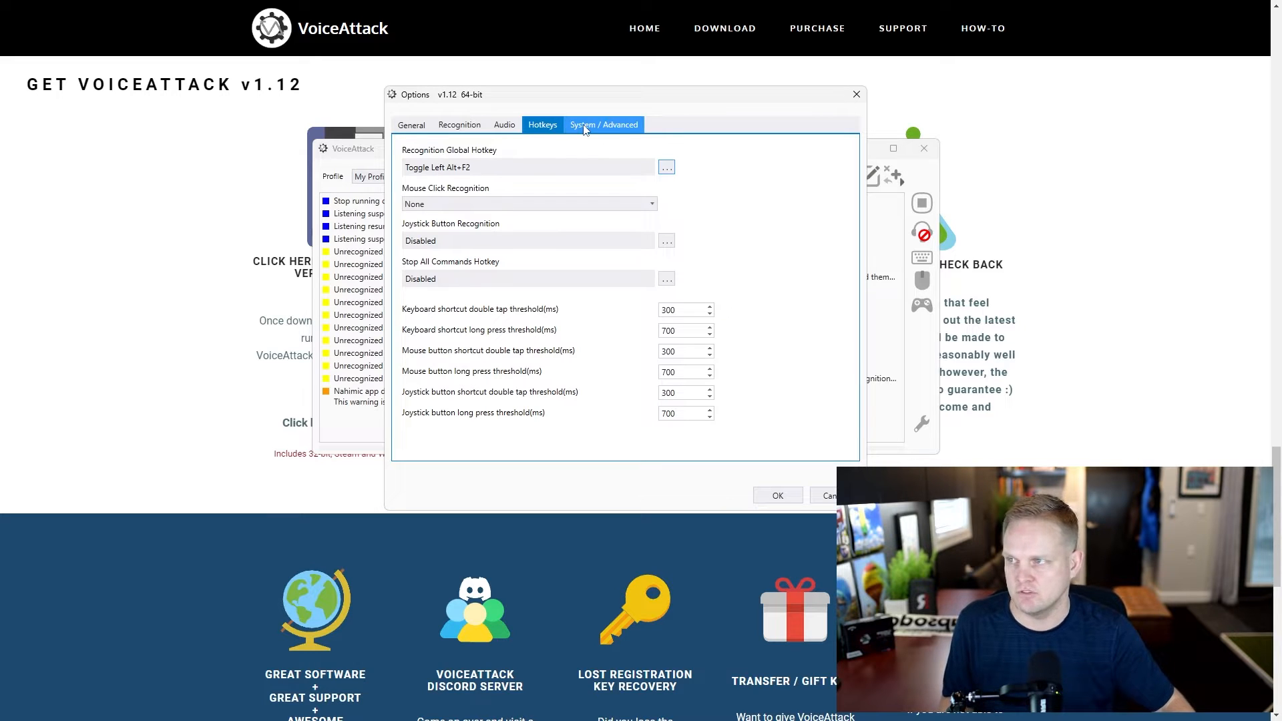
pyautogui.click(603, 124)
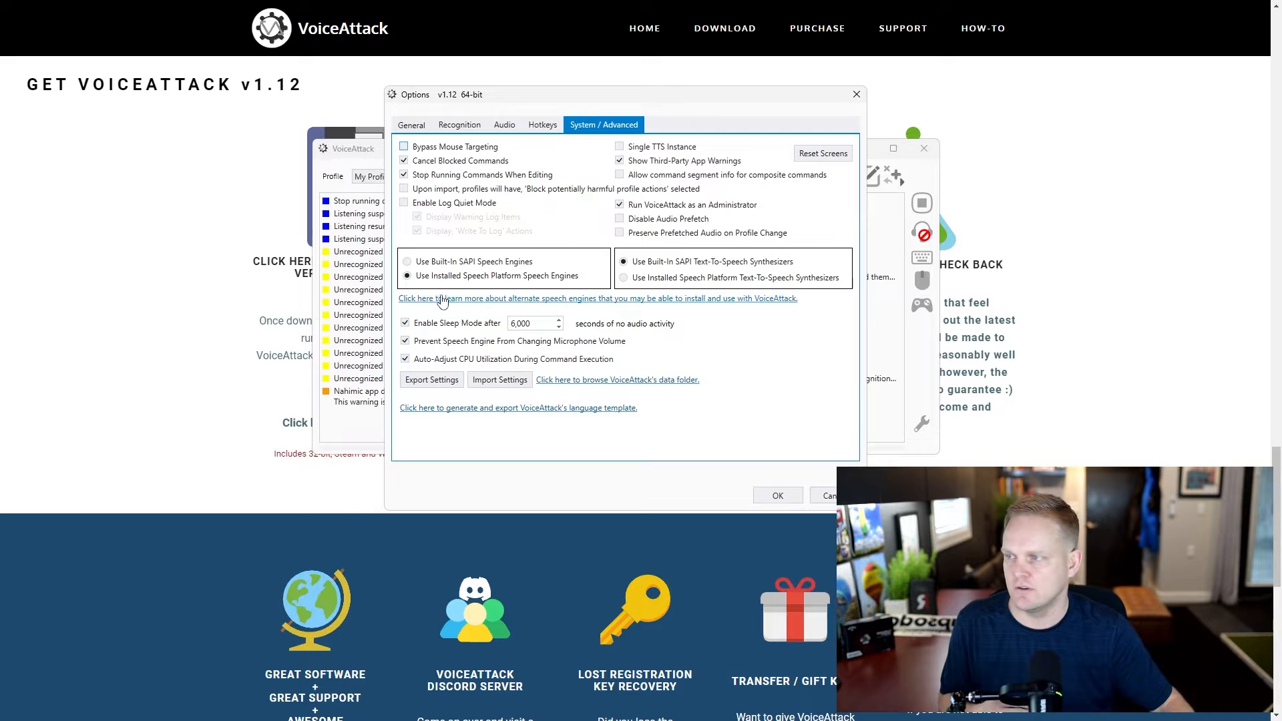
pyautogui.moveTo(644, 310)
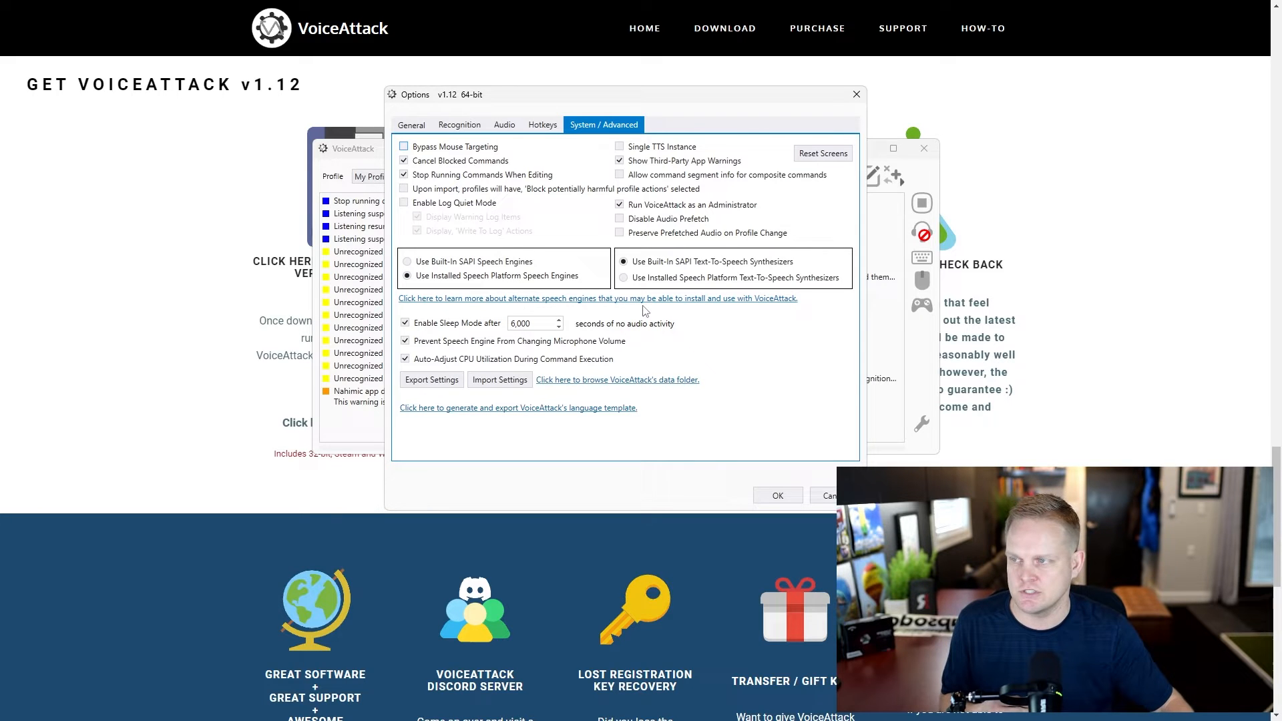
pyautogui.moveTo(720, 307)
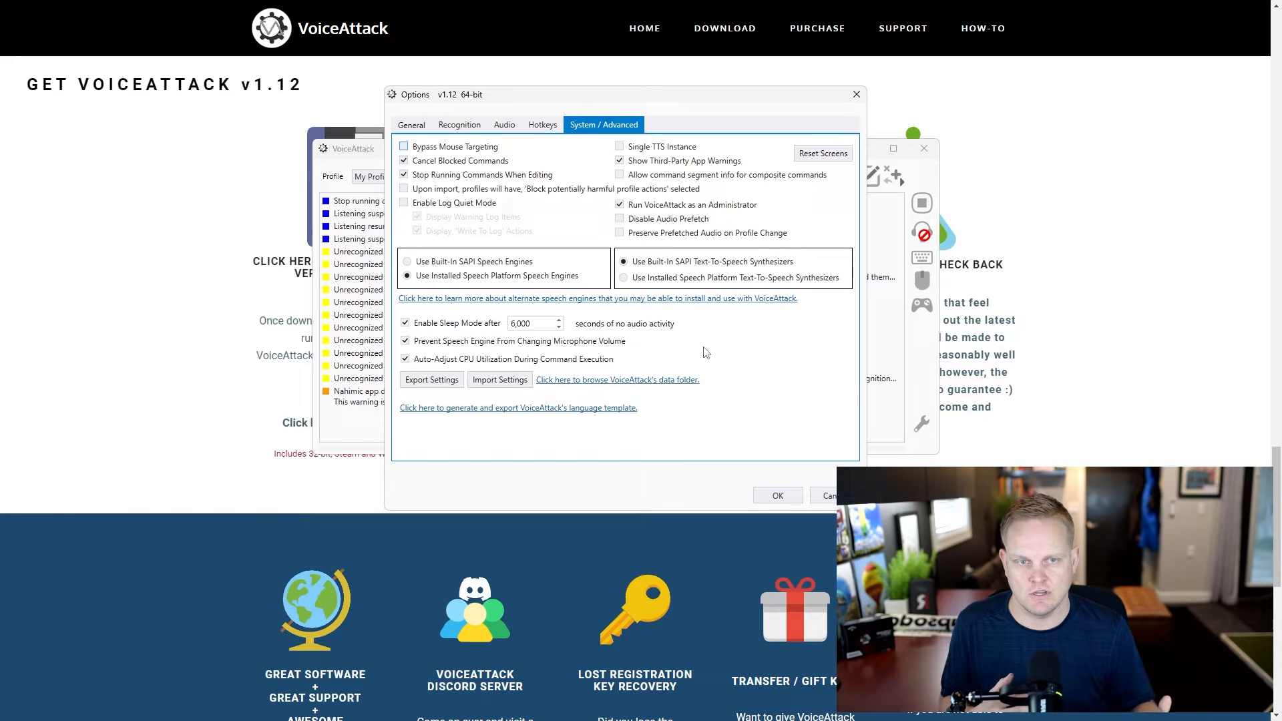
pyautogui.moveTo(695, 352)
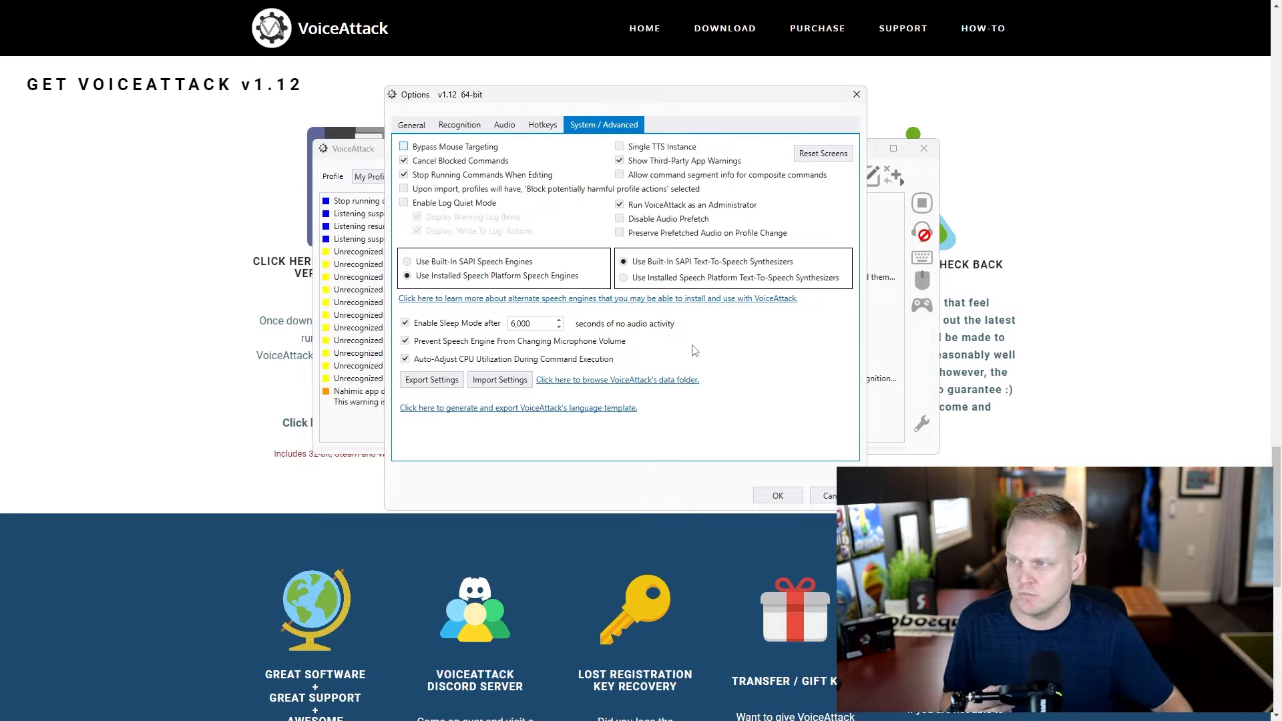
pyautogui.moveTo(674, 303)
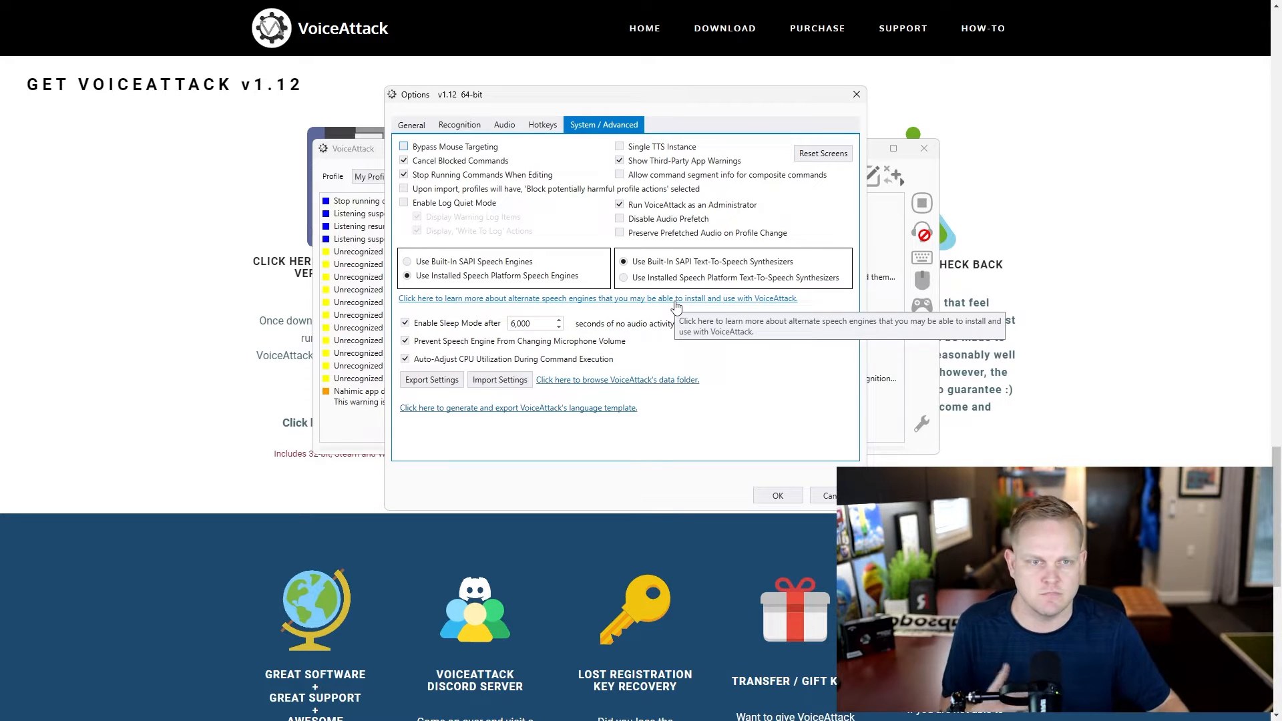
pyautogui.moveTo(507, 306)
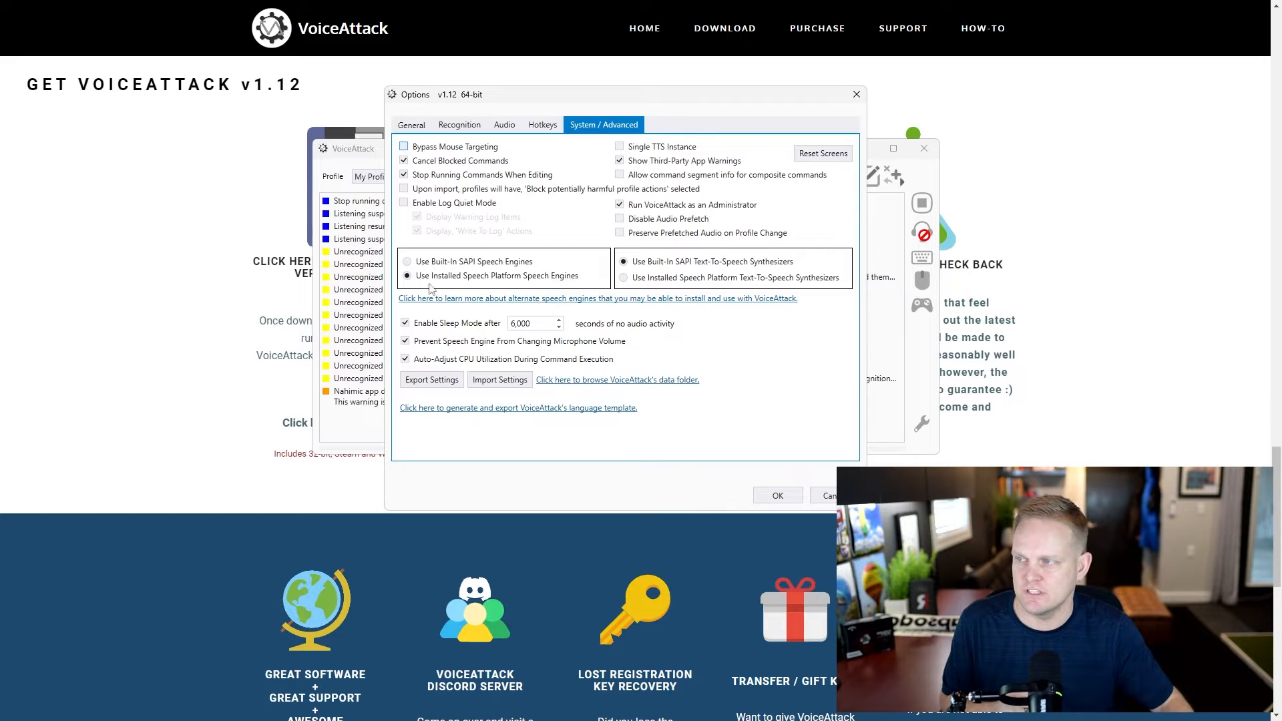
pyautogui.click(623, 277)
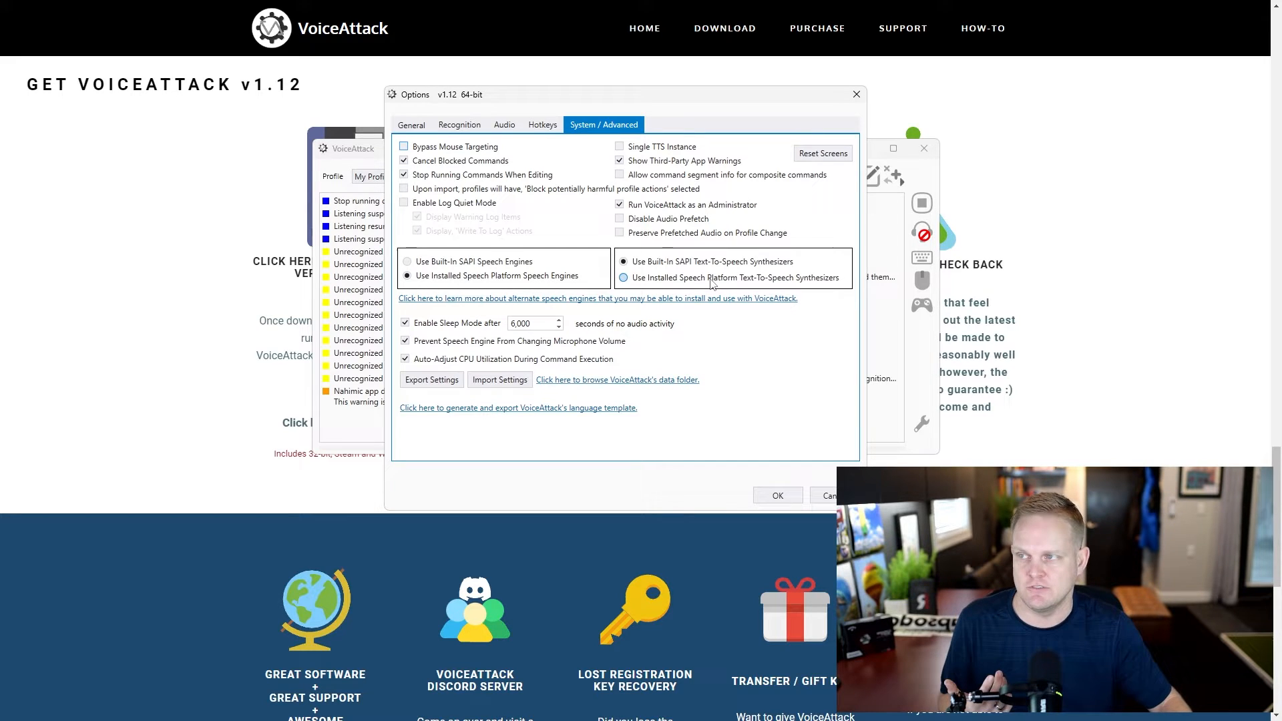
pyautogui.moveTo(733, 278)
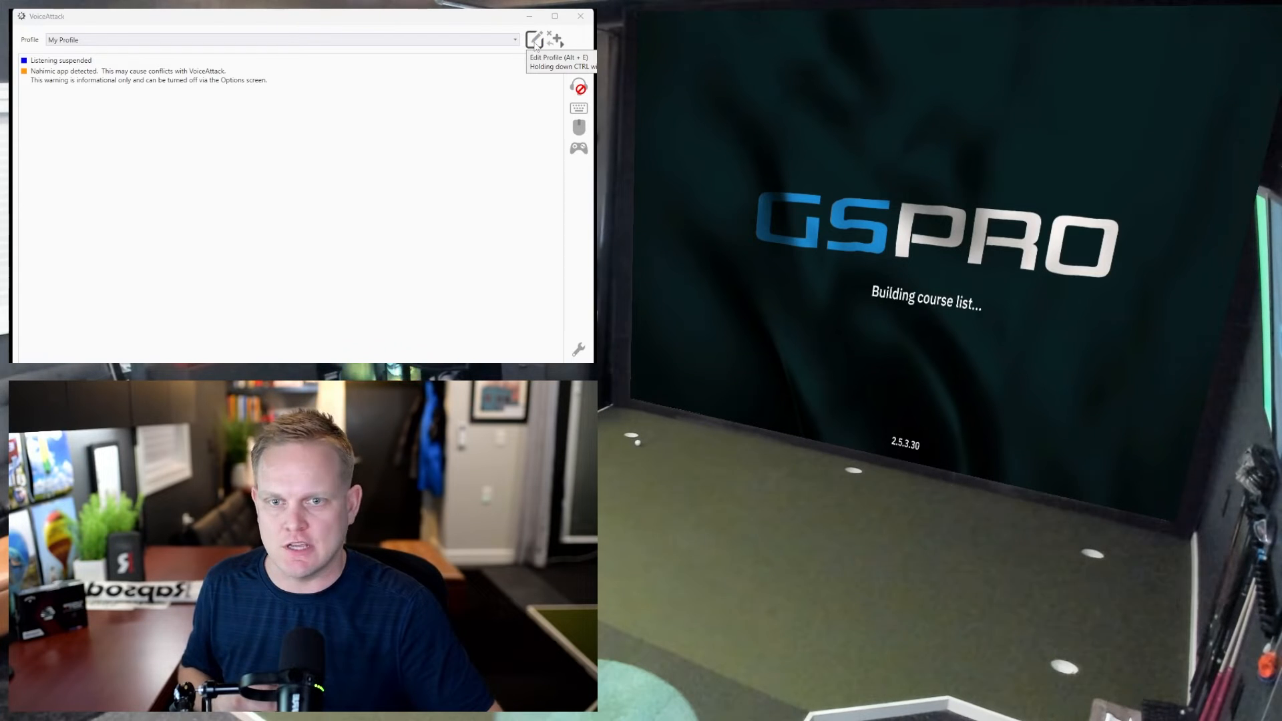
# Launch GS Pro beside VoiceAttack's My Profile and reach the course selection screen.
pyautogui.click(535, 39)
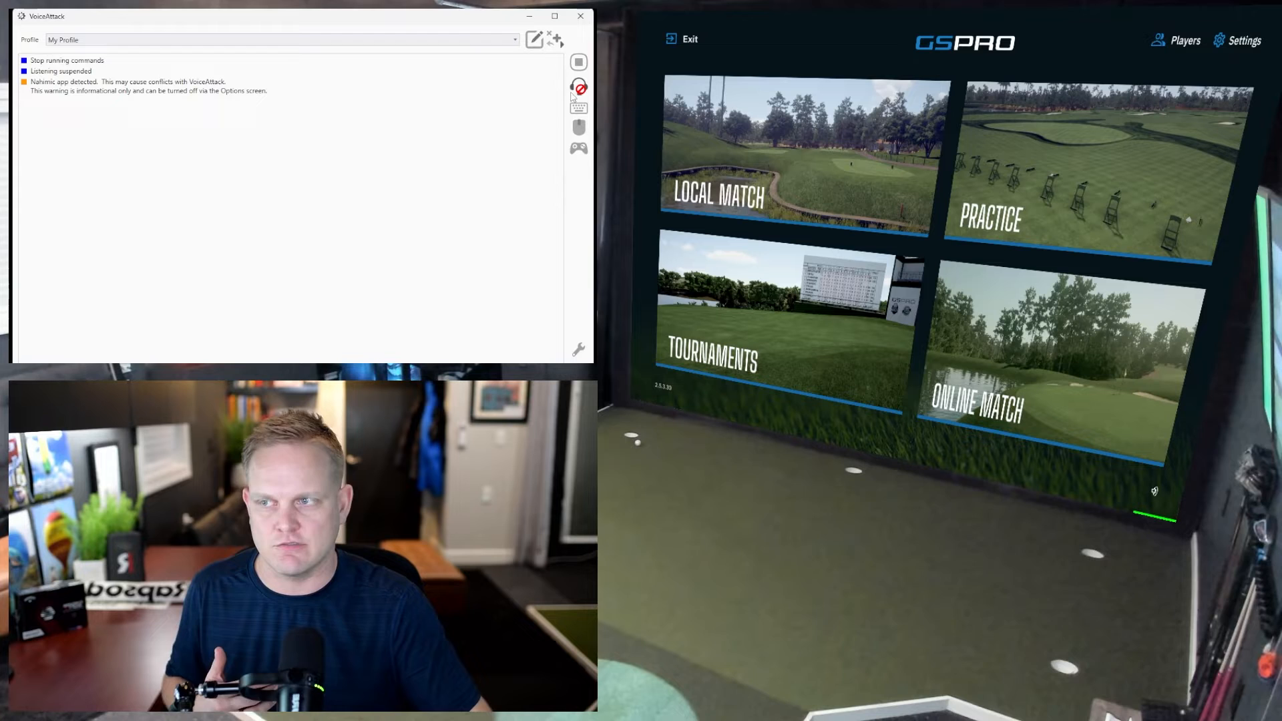
pyautogui.click(579, 86)
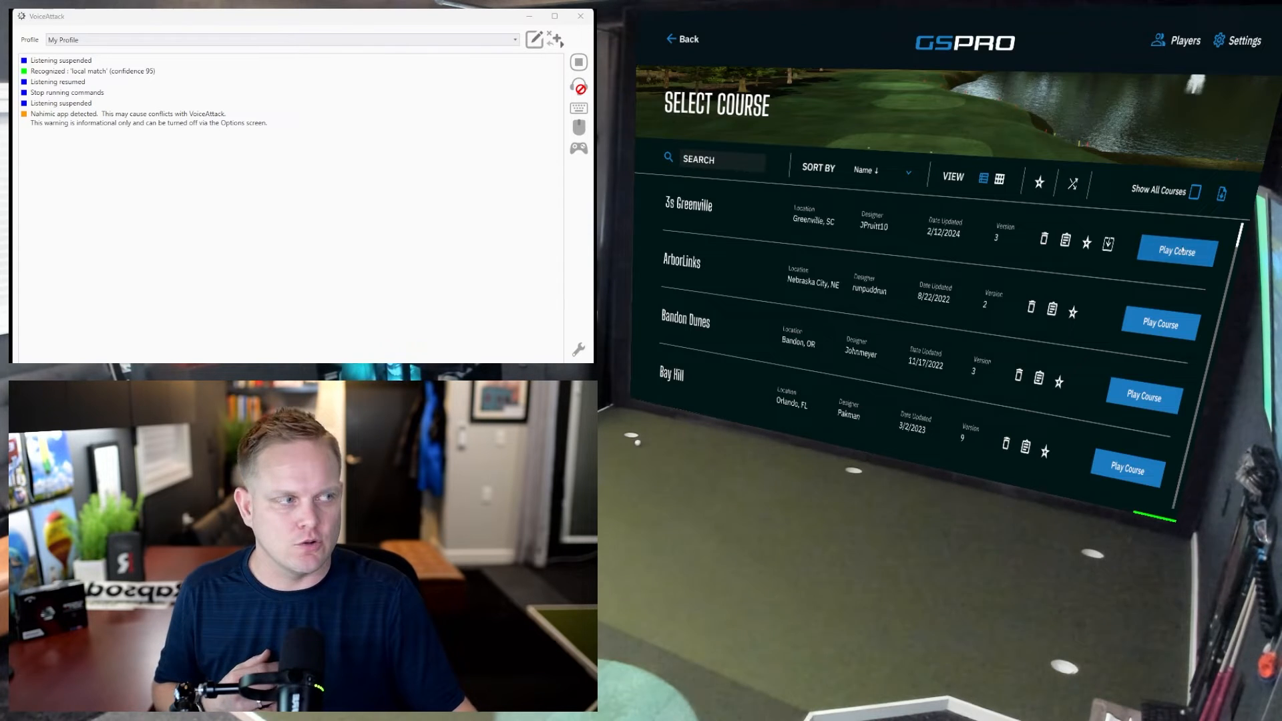
pyautogui.click(1177, 252)
pyautogui.write('night range')
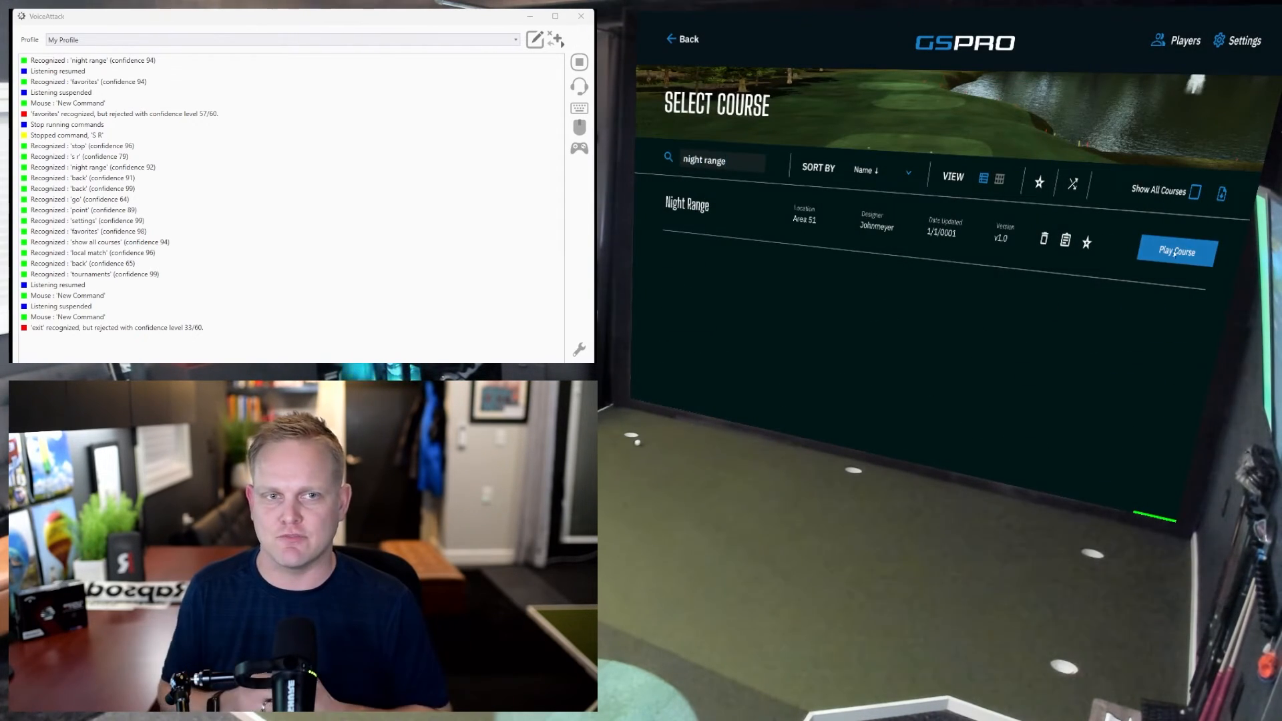
# Start a round on the Night Range course.
pyautogui.click(1176, 250)
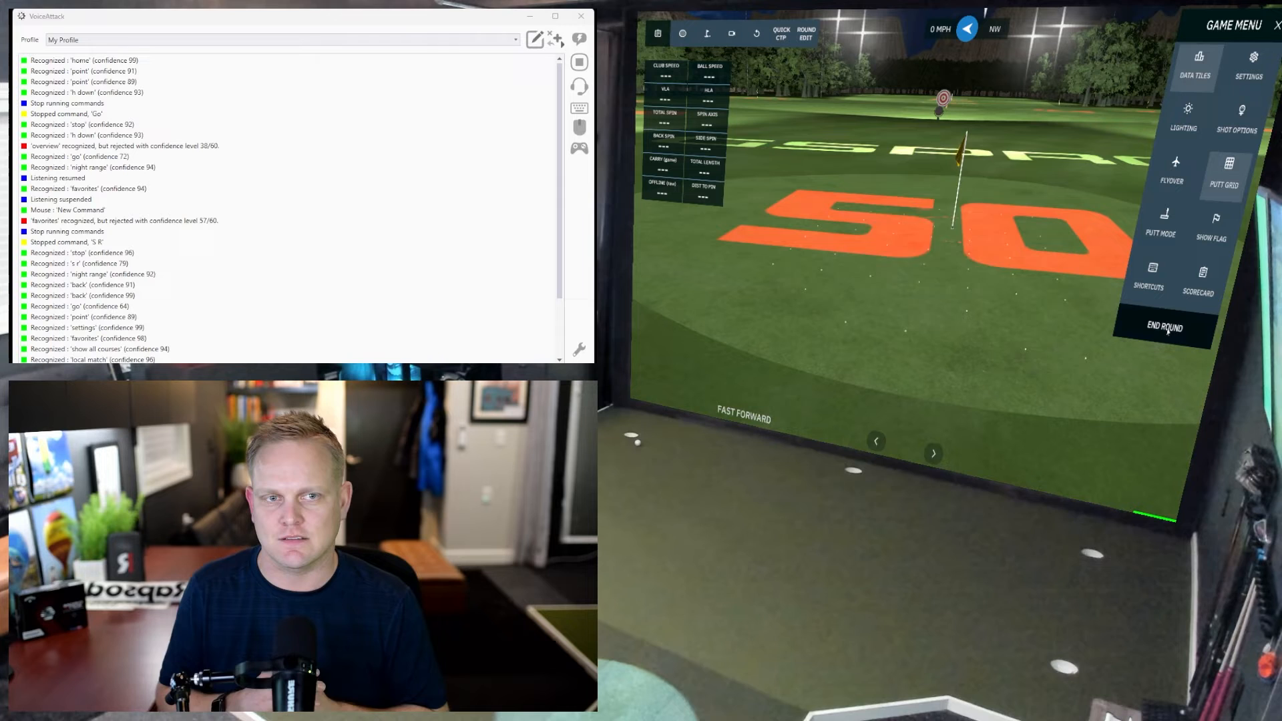
# End the Night Range round from the Game Menu and confirm it.
pyautogui.click(1163, 327)
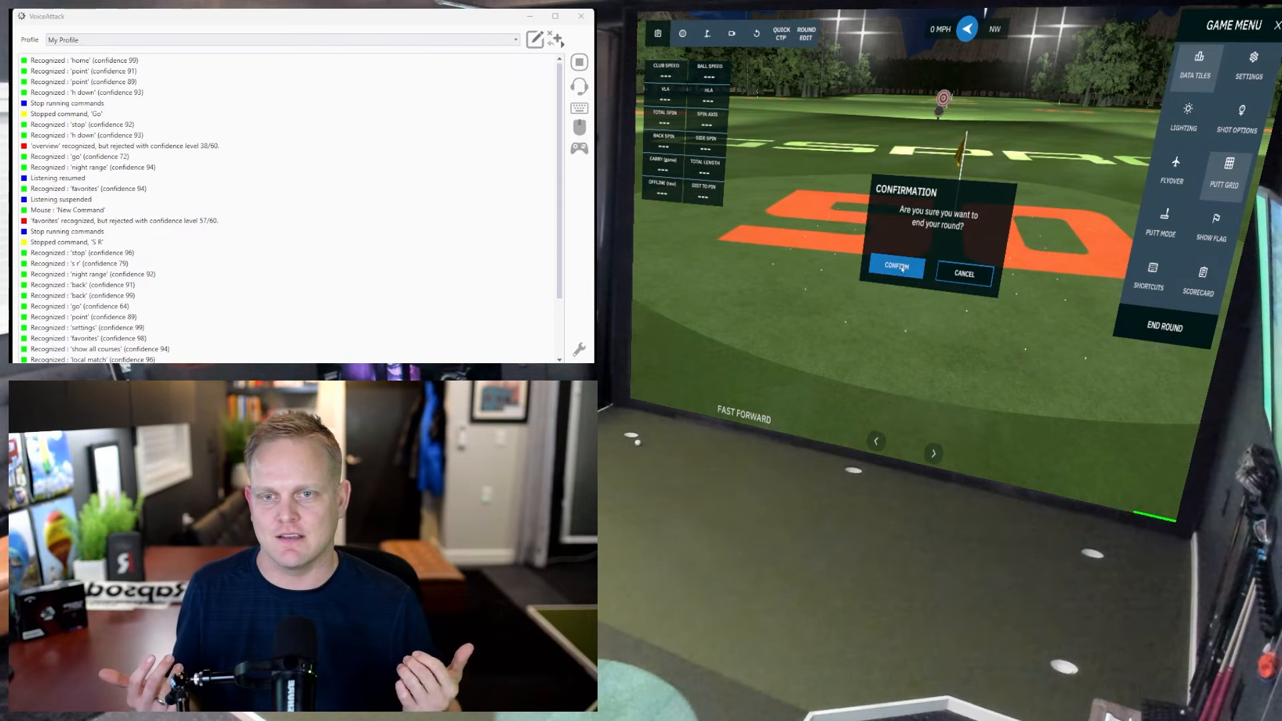
pyautogui.click(896, 267)
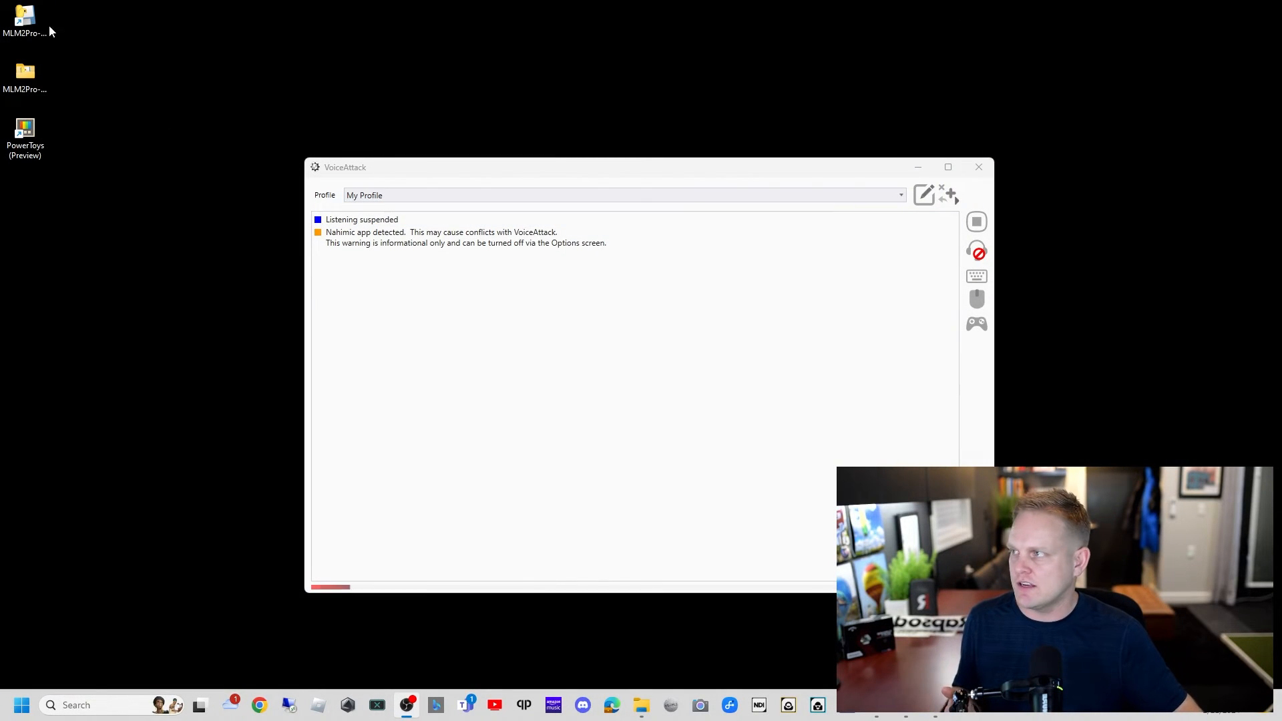
# Apply Ctrl+Alt+G as the connector shortcut's launch key in its Properties, checking the target path.
pyautogui.rightClick(24, 16)
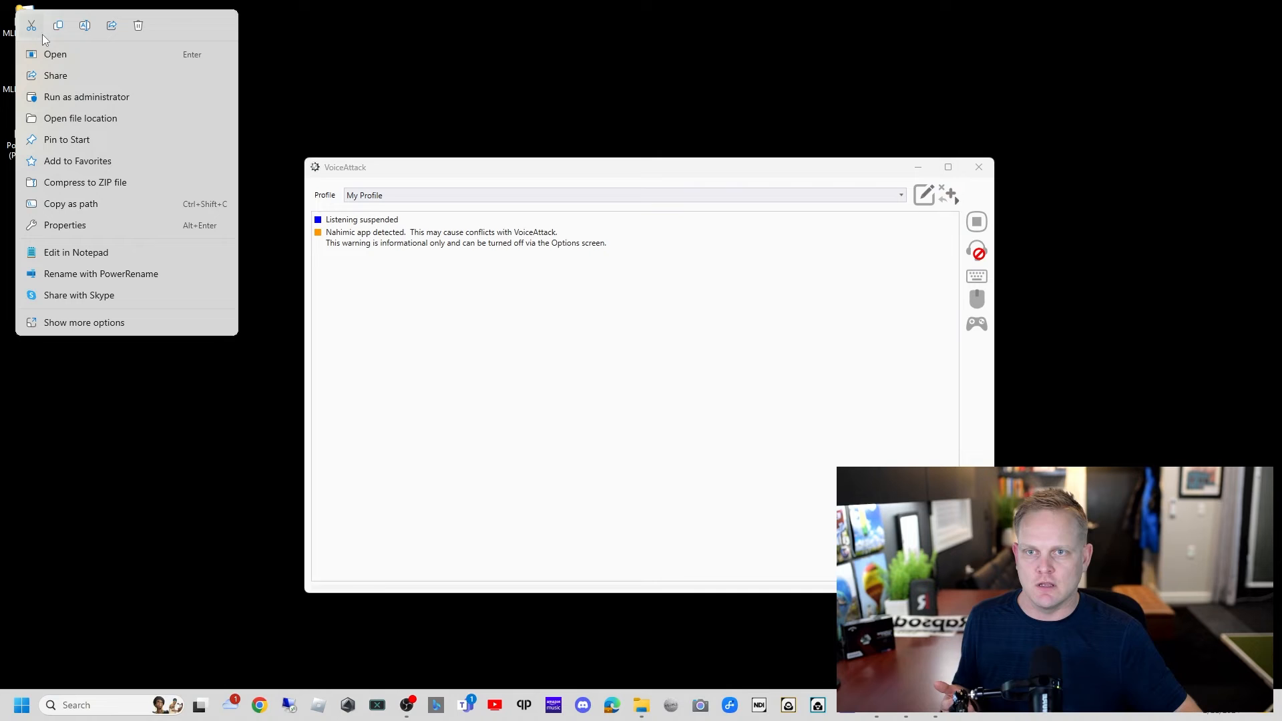
pyautogui.click(82, 322)
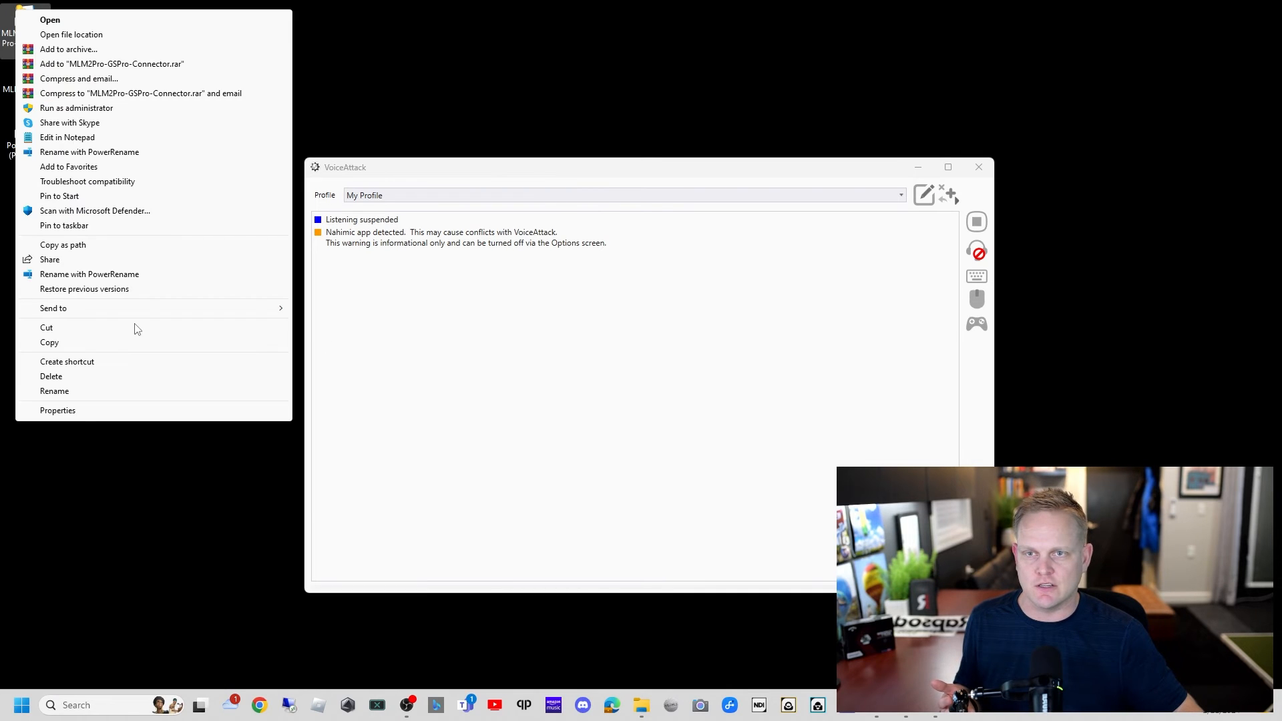
pyautogui.click(58, 409)
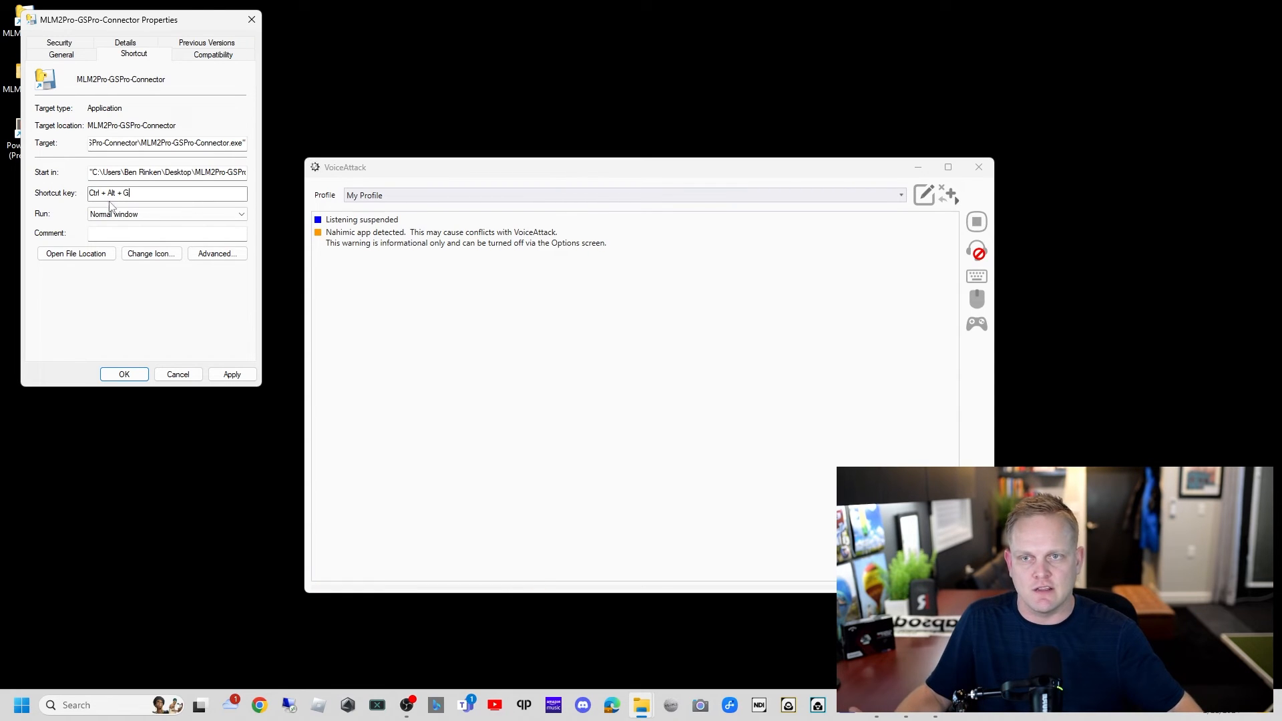
pyautogui.click(231, 375)
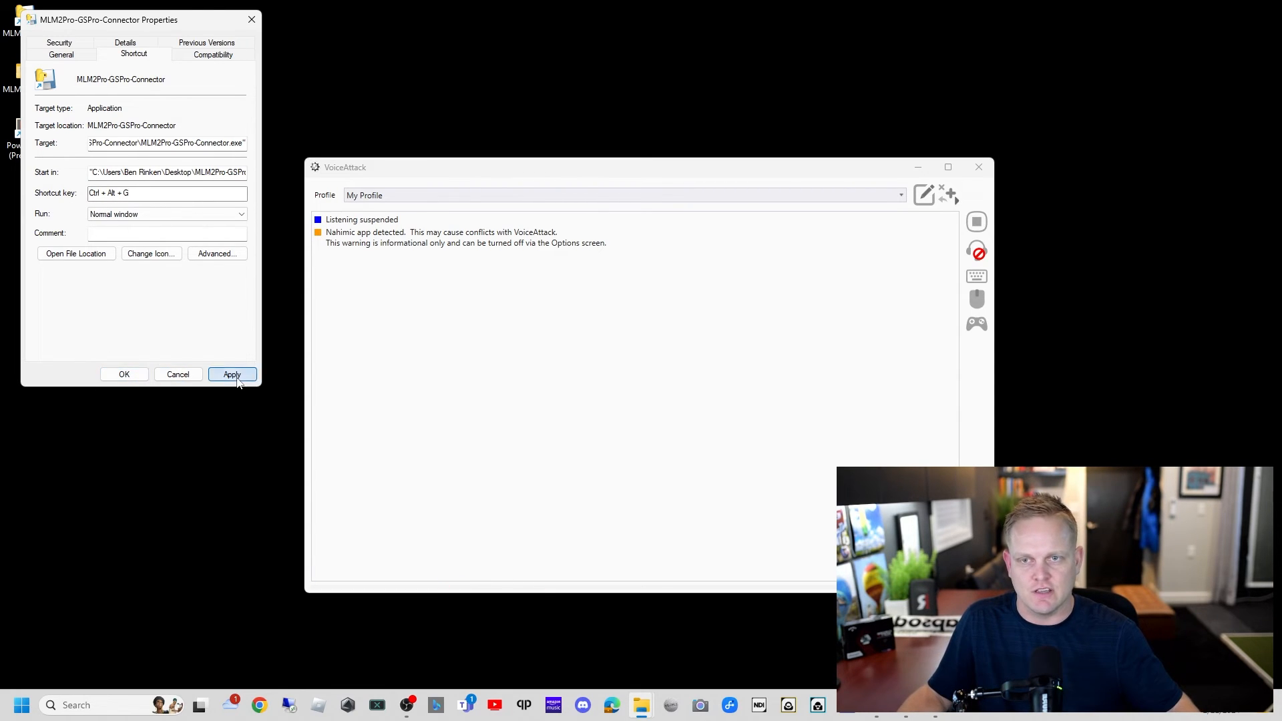
pyautogui.click(232, 374)
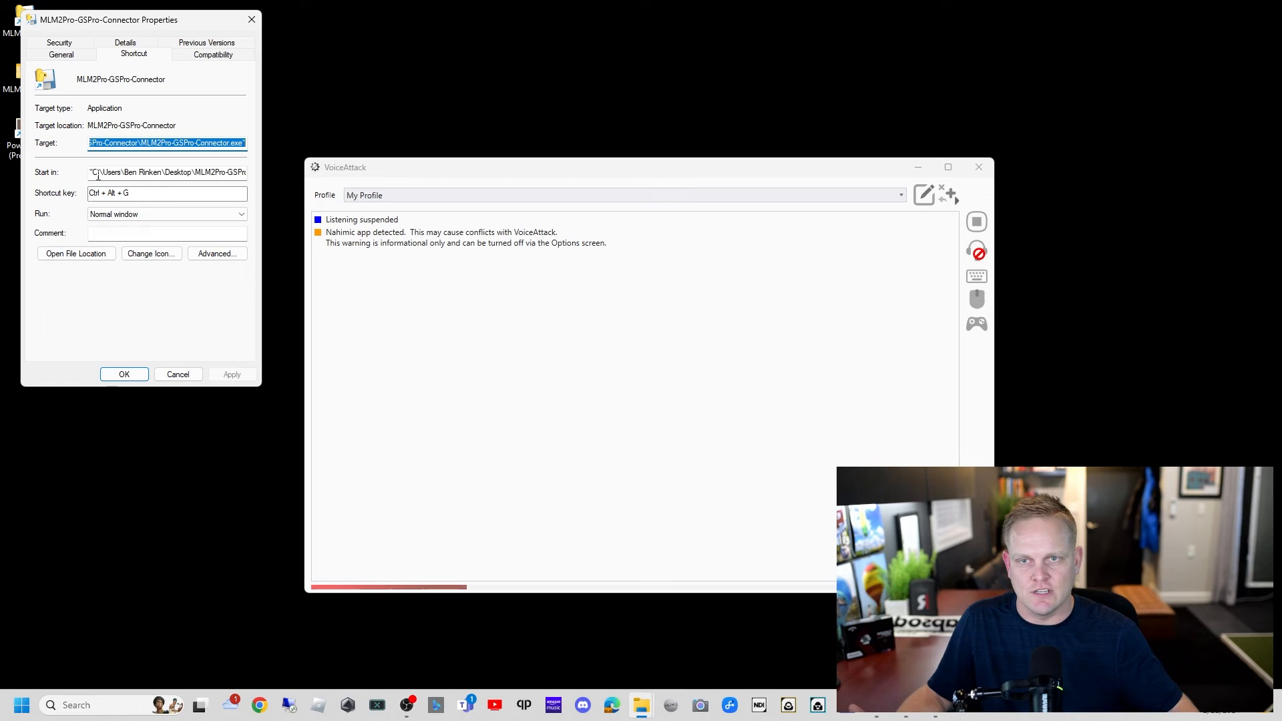
pyautogui.click(167, 172)
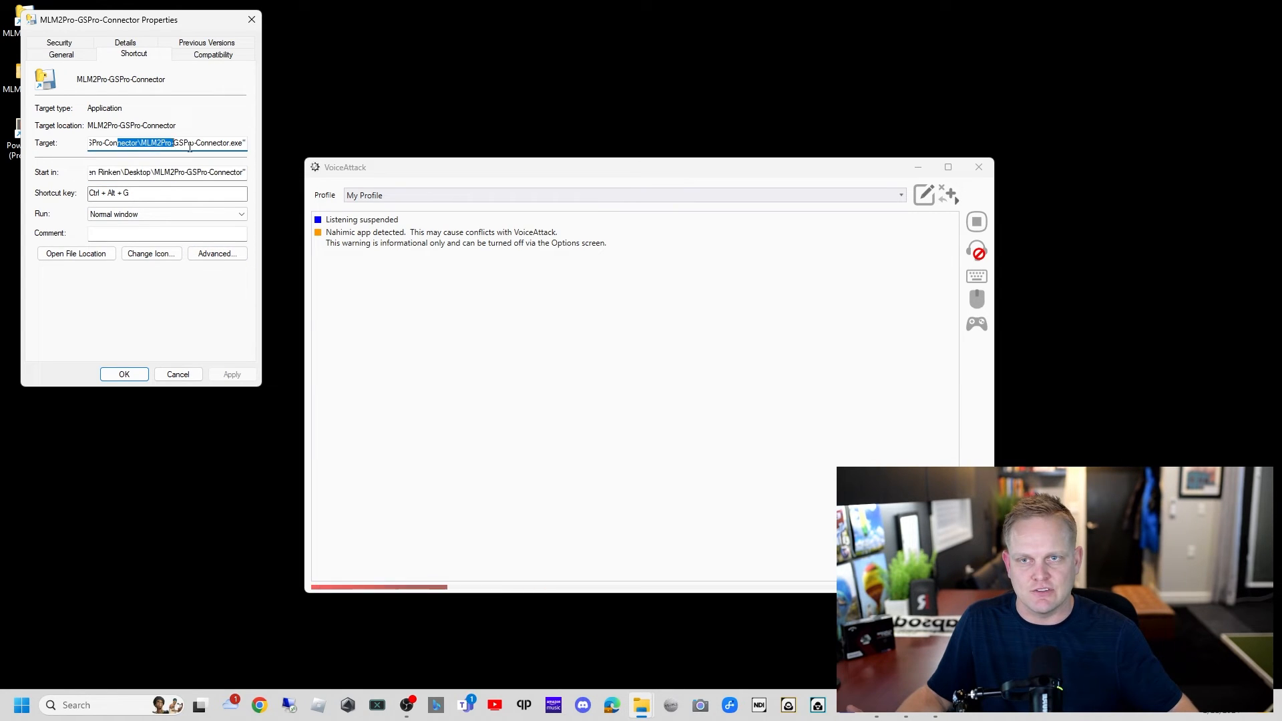
pyautogui.click(177, 374)
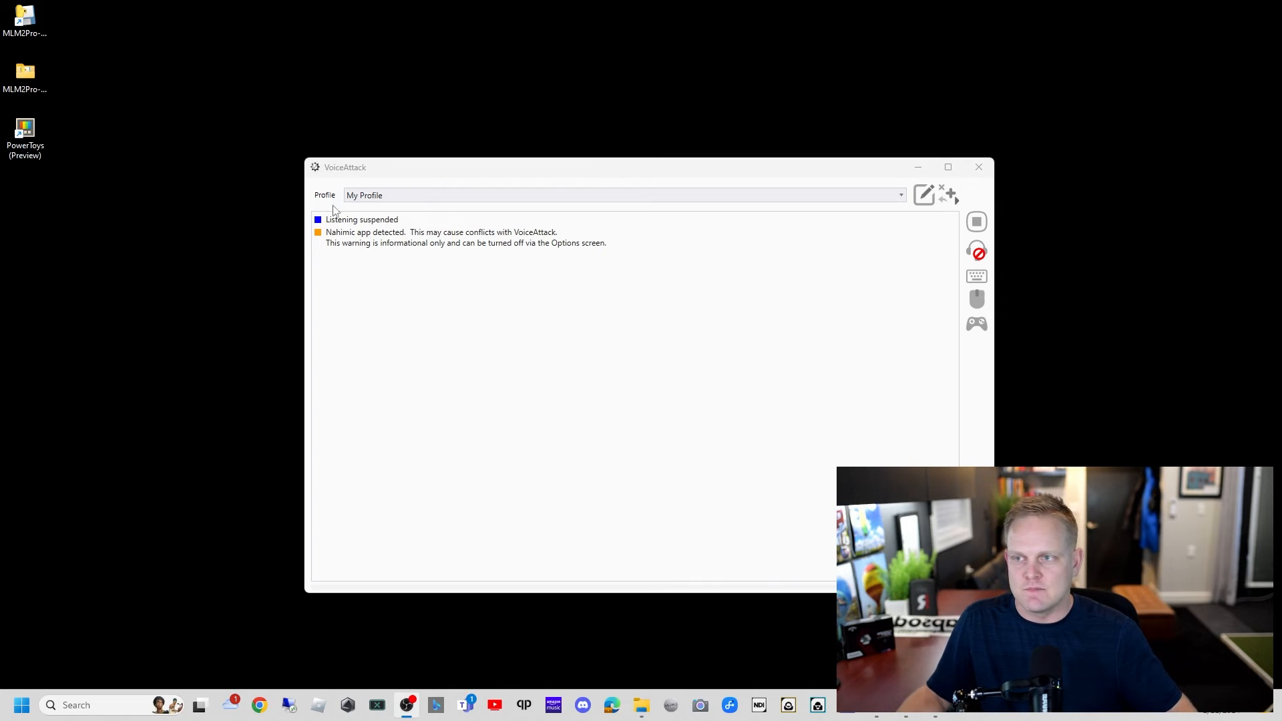
# Edit My Profile's Play Golf, try a Ctrl key press, then select the welcome Say action.
pyautogui.click(923, 194)
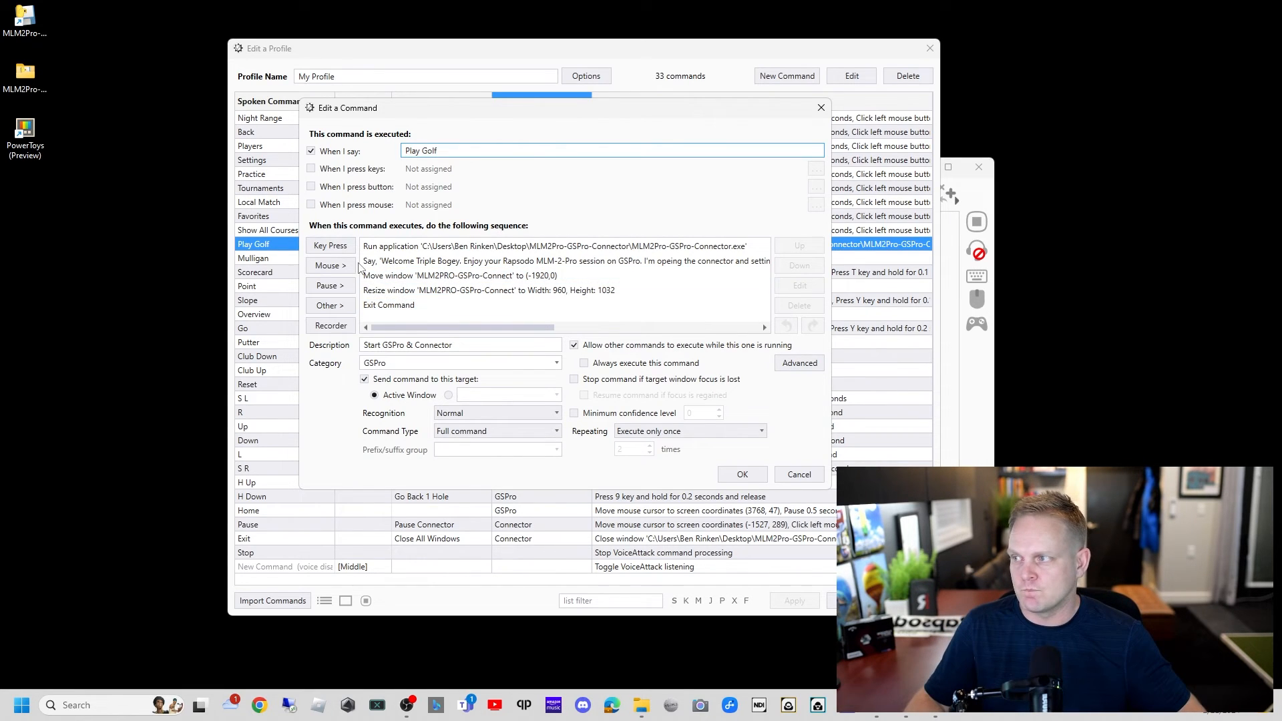
pyautogui.click(329, 245)
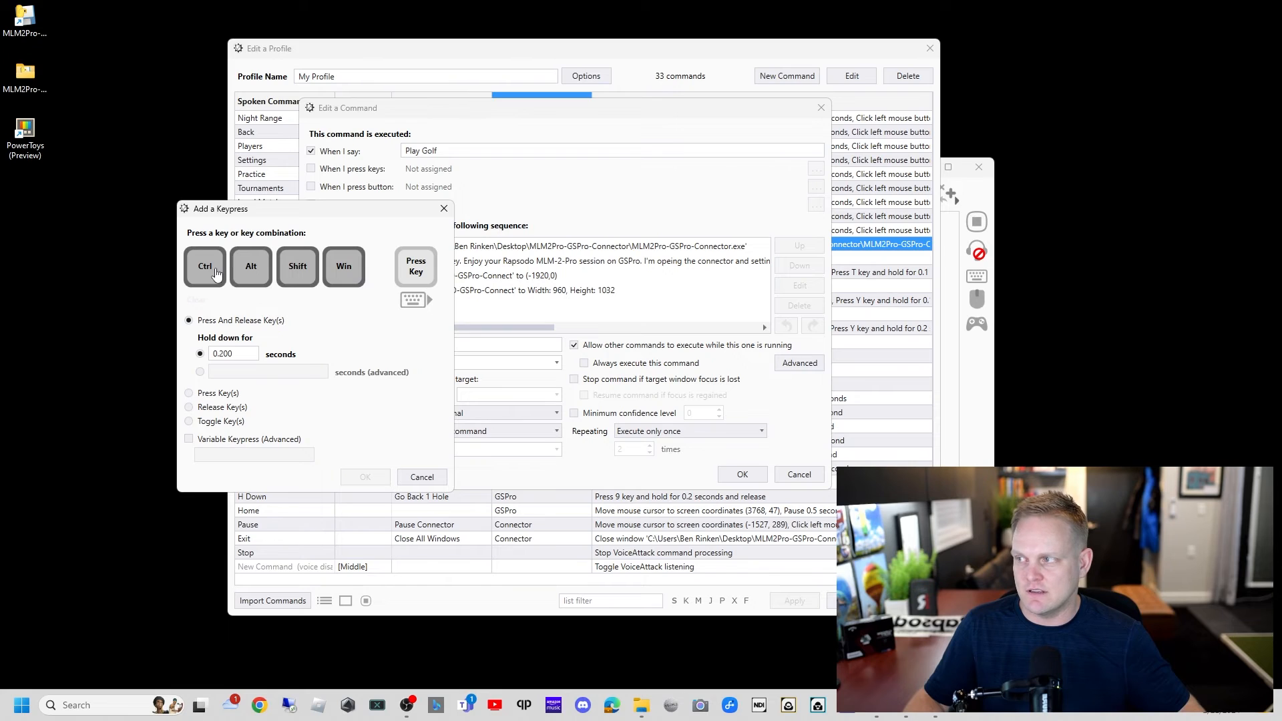
pyautogui.click(250, 266)
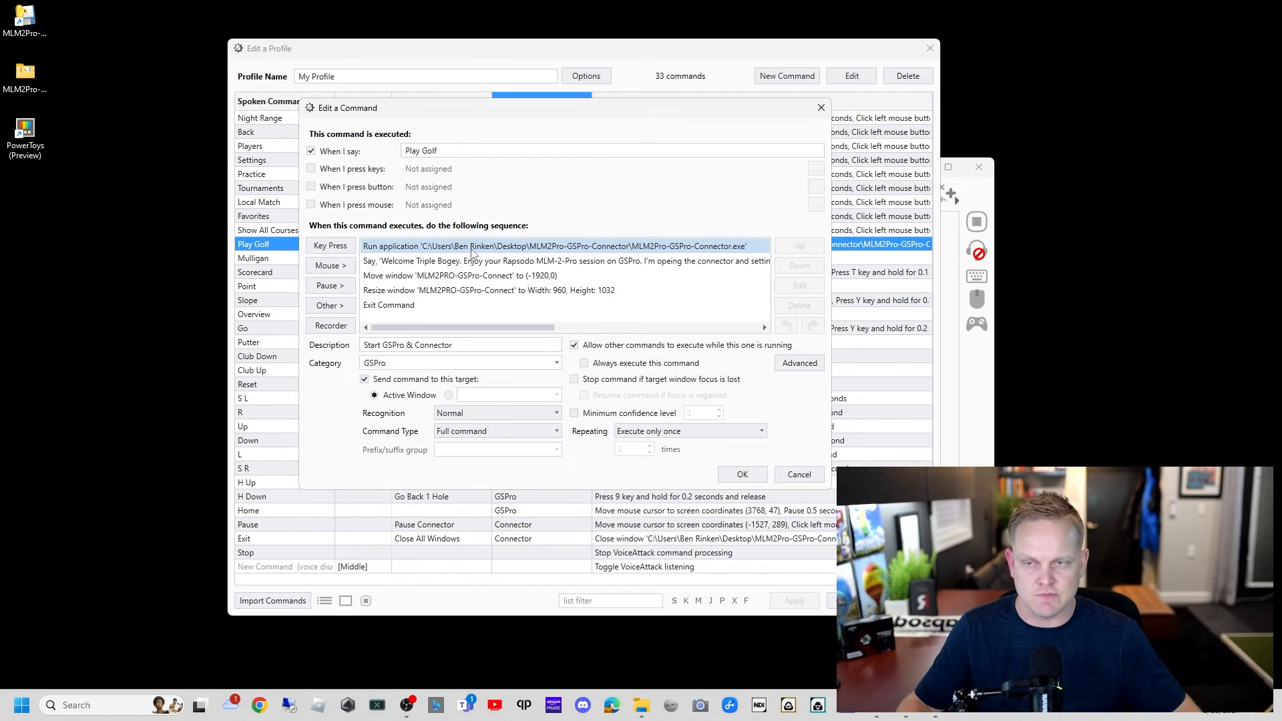
pyautogui.click(567, 259)
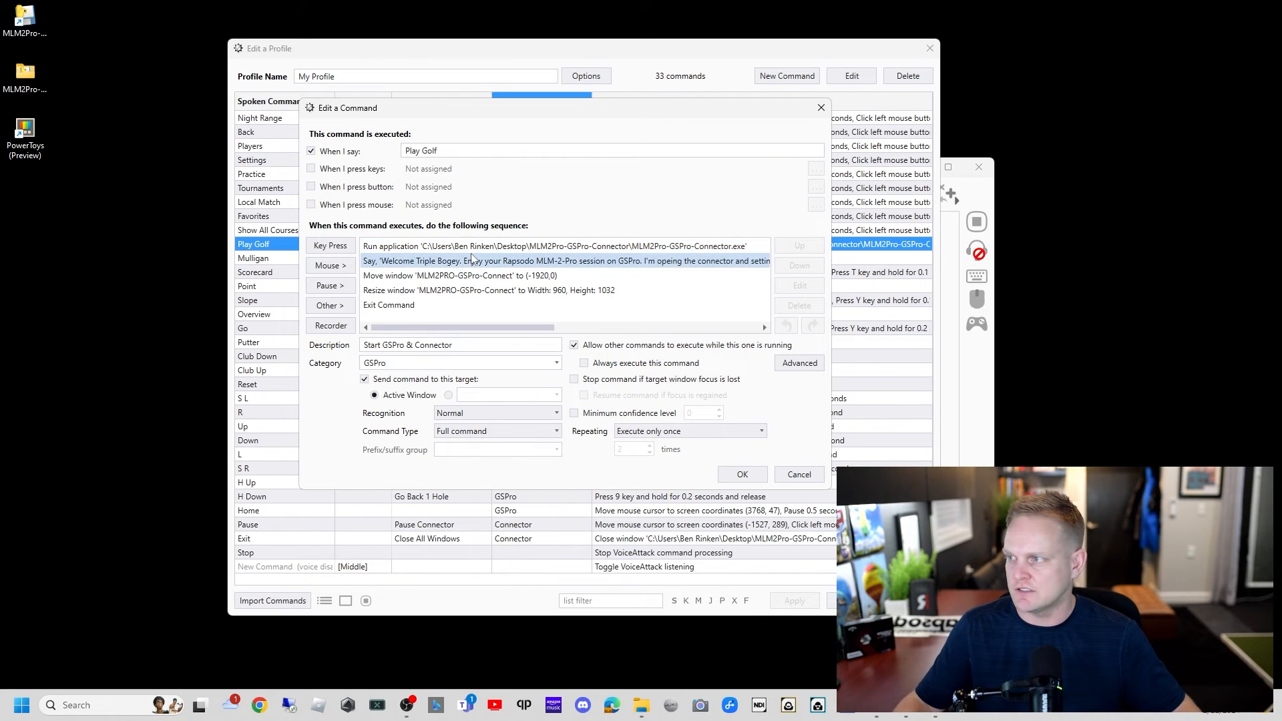